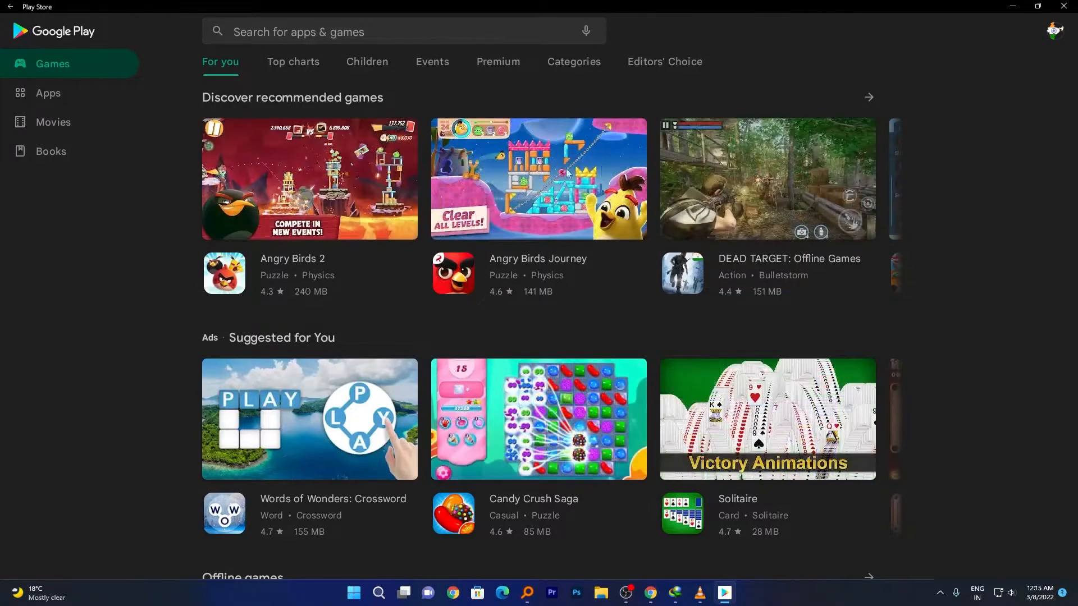
# View the installed Angry Birds Journey listing on the Games page, then close Google Play Store
pyautogui.scroll(-3)
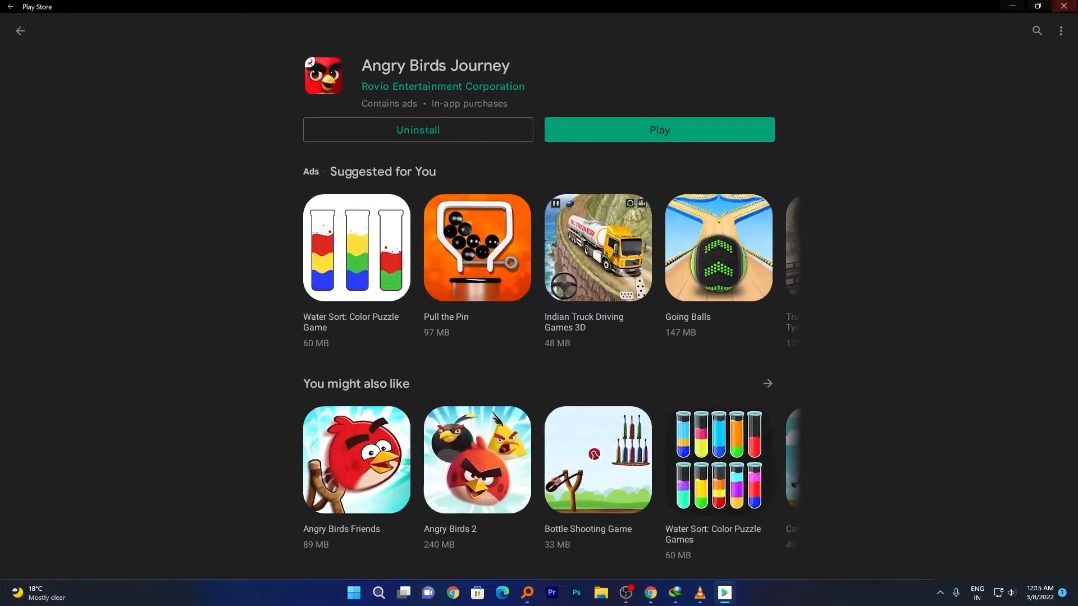
pyautogui.click(1066, 7)
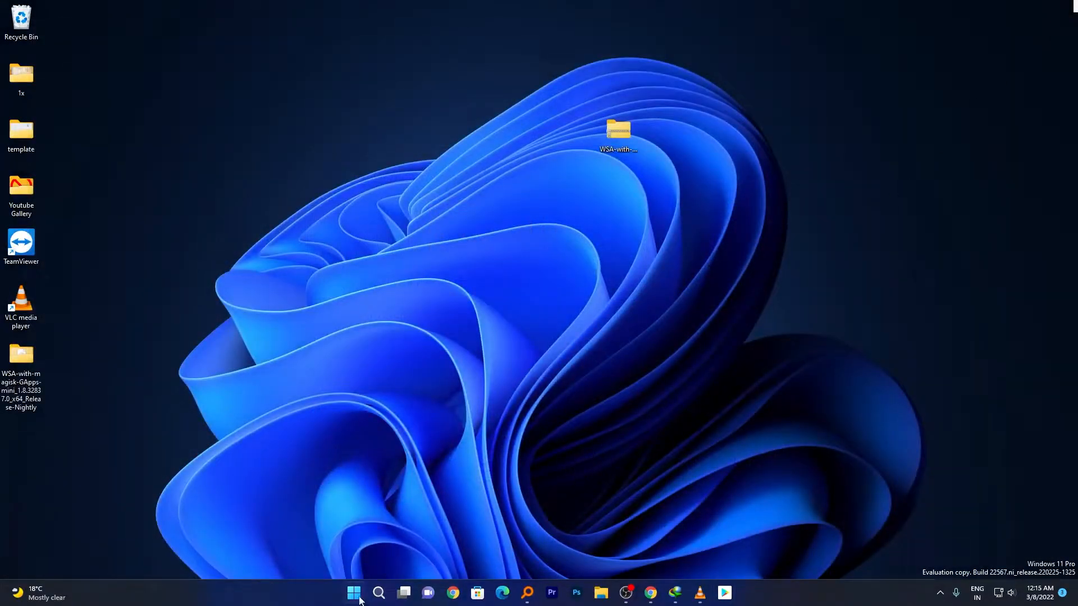
# Launch Angry Birds from Start, accept terms, and shrink it to a window beside Instagram and Word Search
pyautogui.click(354, 592)
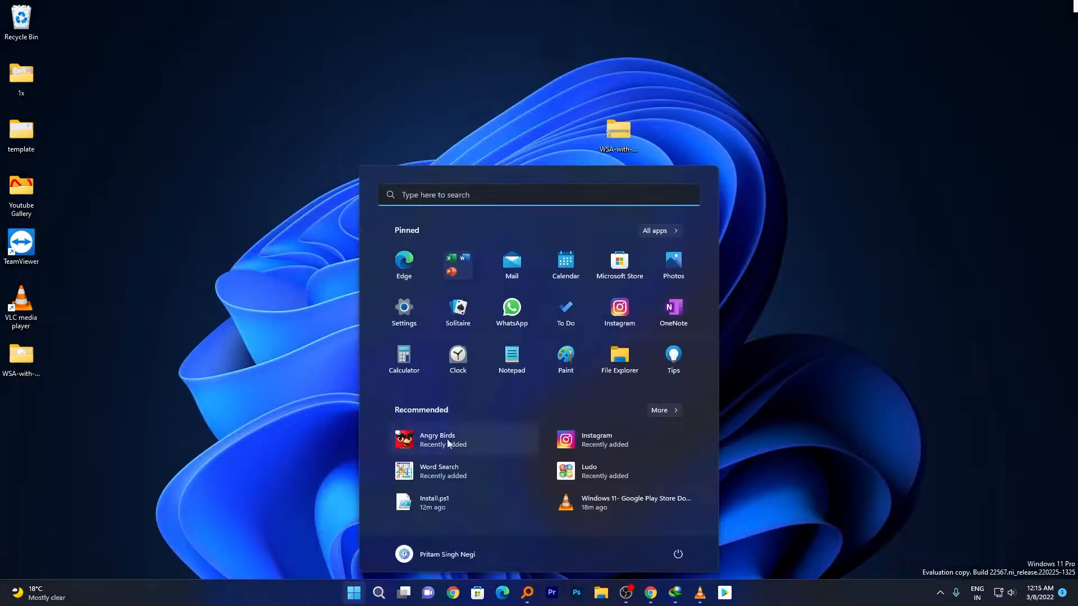
pyautogui.moveTo(440, 470)
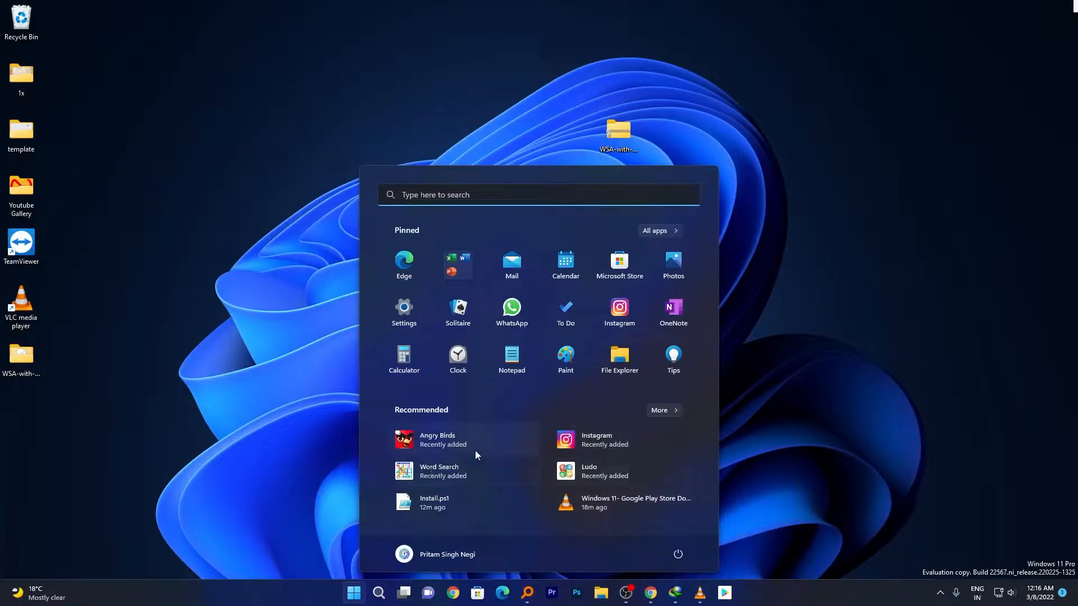
pyautogui.click(437, 438)
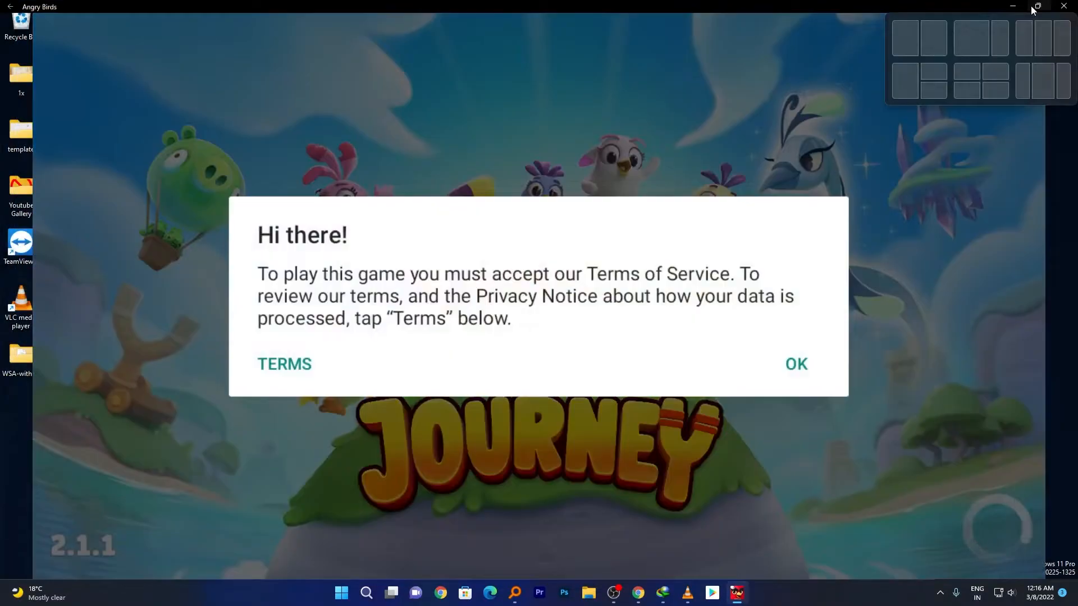
pyautogui.click(794, 363)
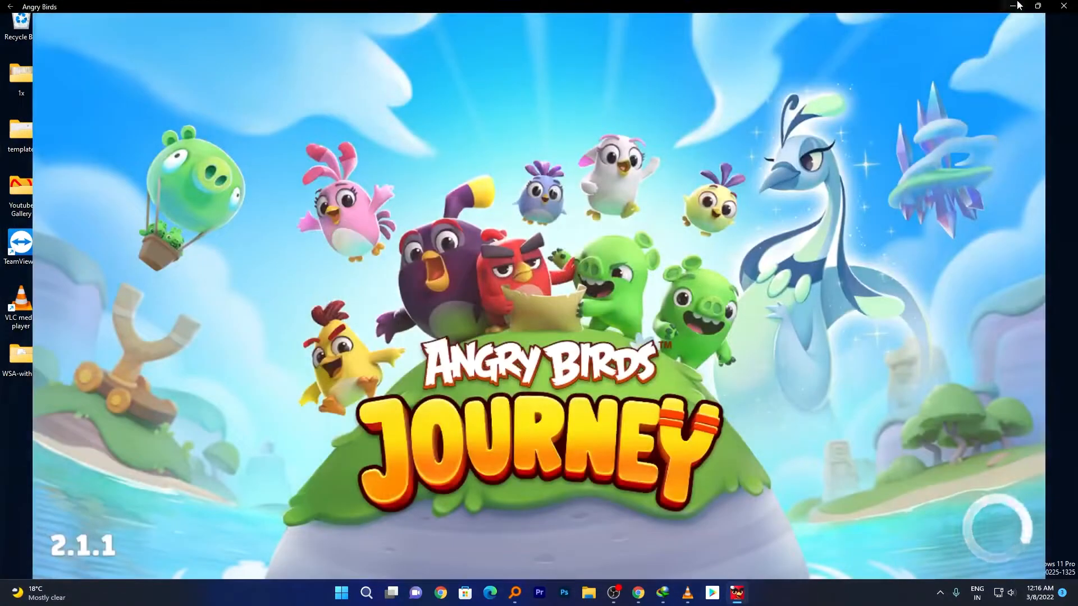
pyautogui.click(1037, 6)
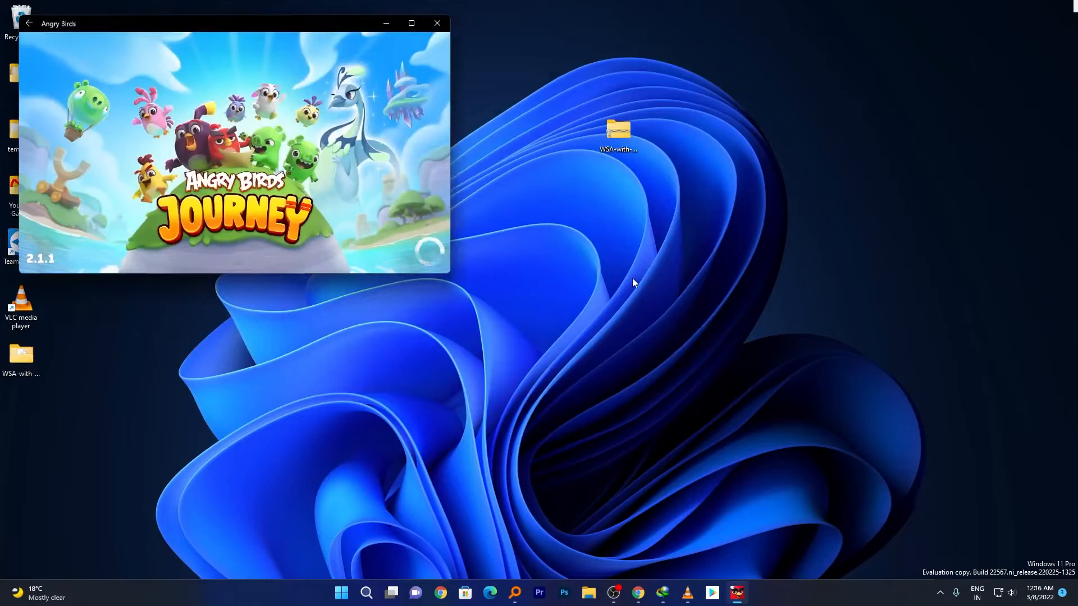
pyautogui.click(341, 593)
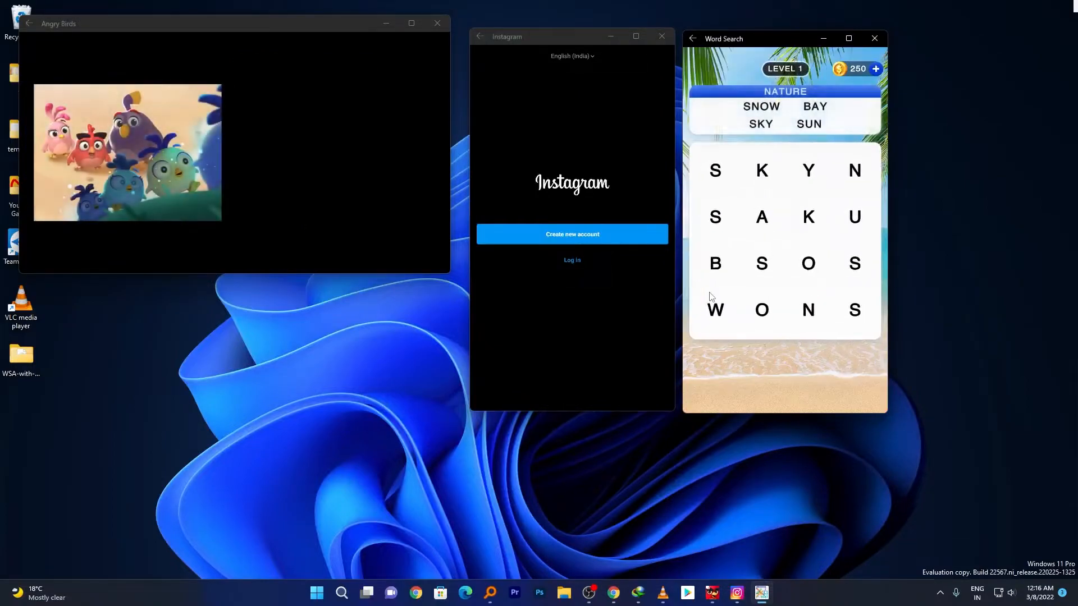
# Swipe out the word SKY across the Word Search letter grid to start the level
pyautogui.moveTo(715, 170); pyautogui.dragTo(808, 170)
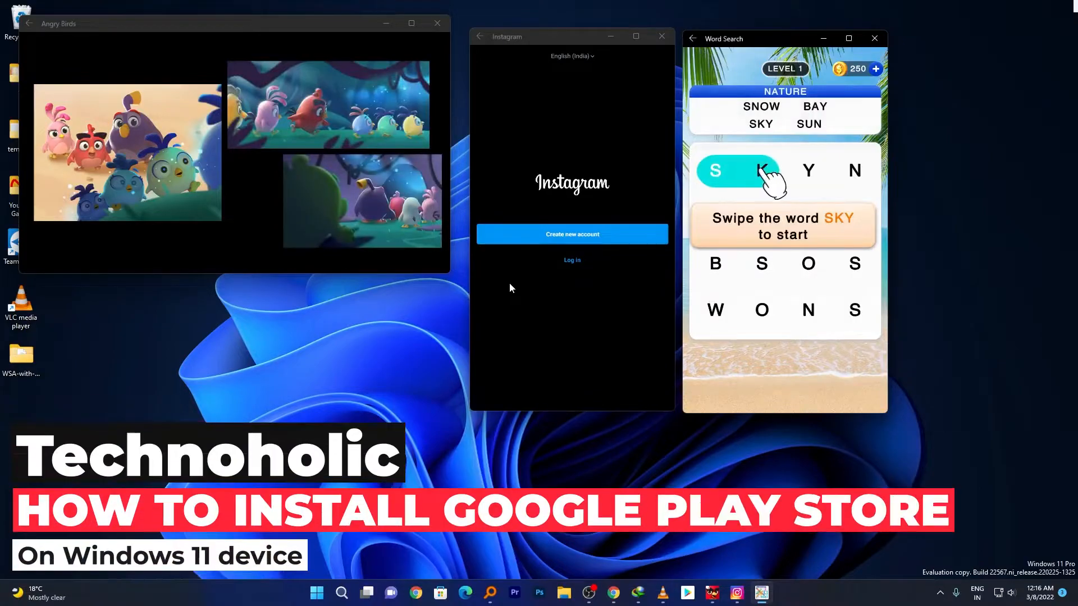
pyautogui.moveTo(715, 170); pyautogui.dragTo(807, 170)
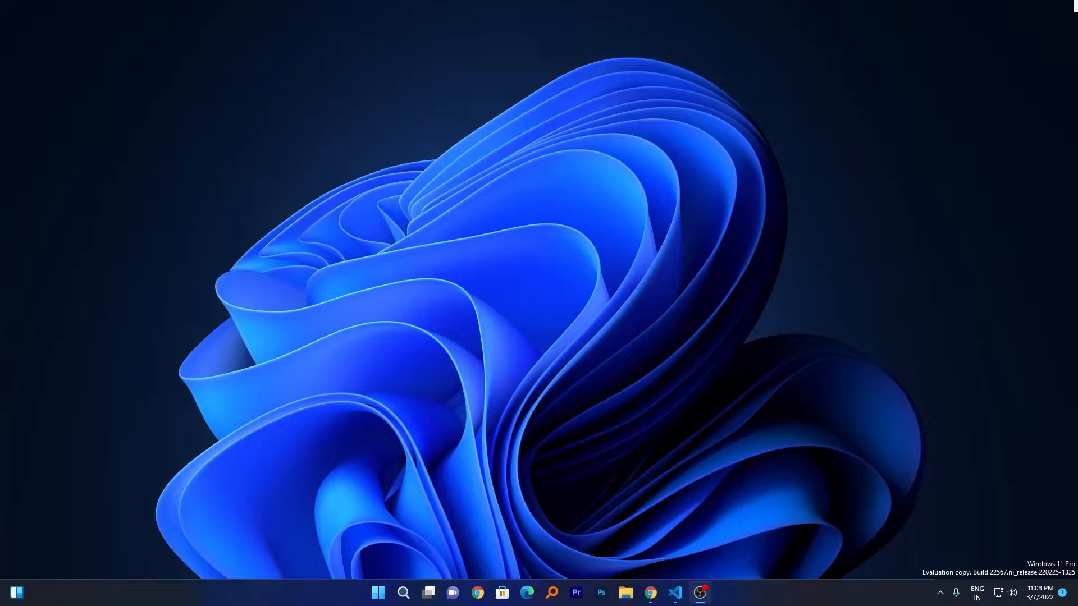
# Search Windows for 'task Manager' and open Task Manager
pyautogui.press('ctrl+shift+esc')
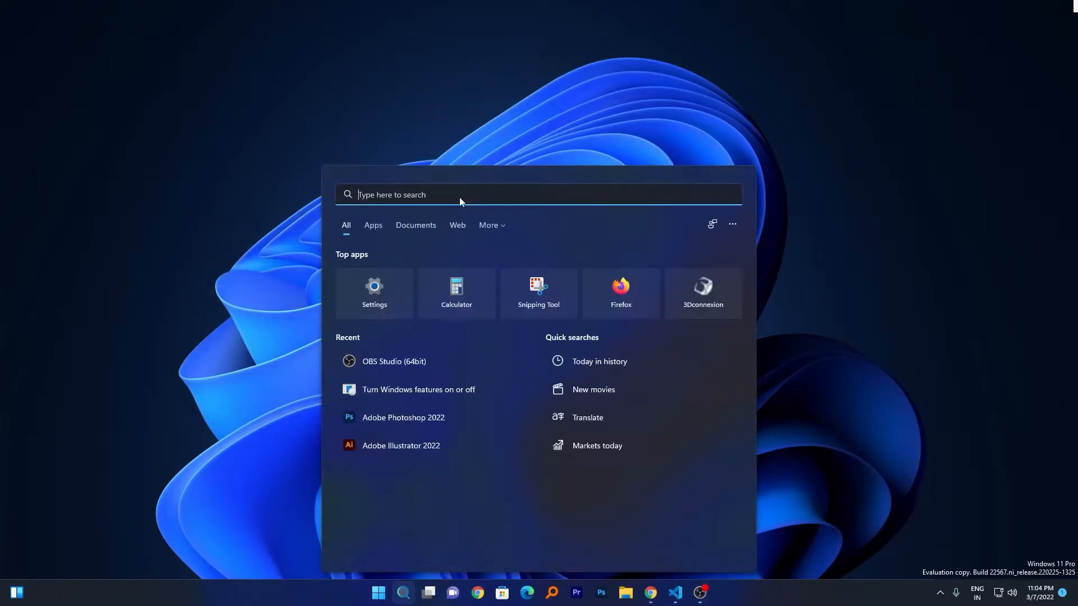
pyautogui.write('task Manager')
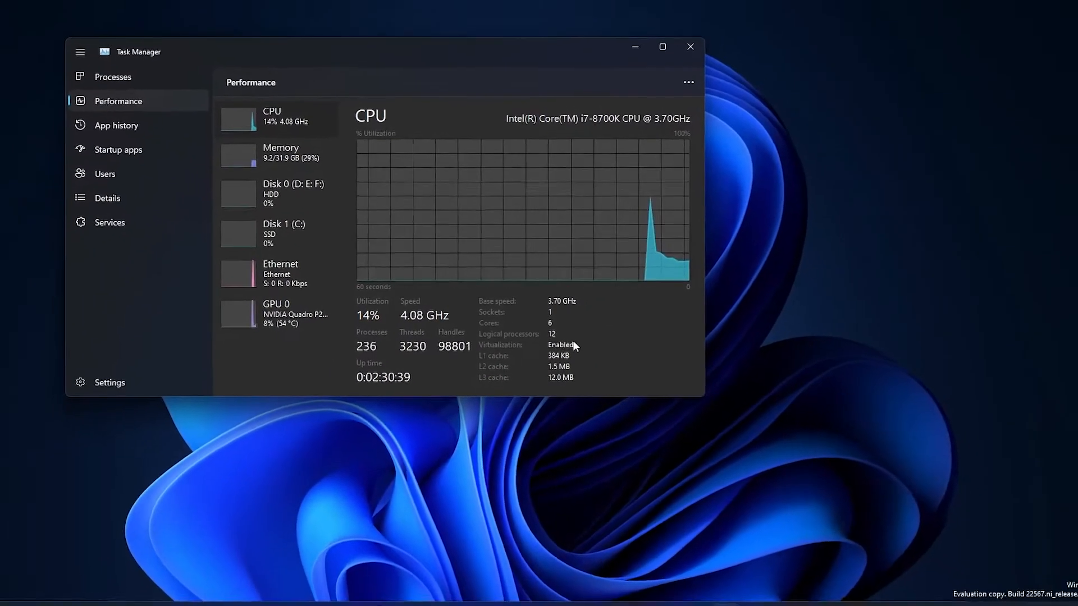
# Confirm the CPU page reports Virtualization: Enabled, then close Task Manager
pyautogui.click(689, 47)
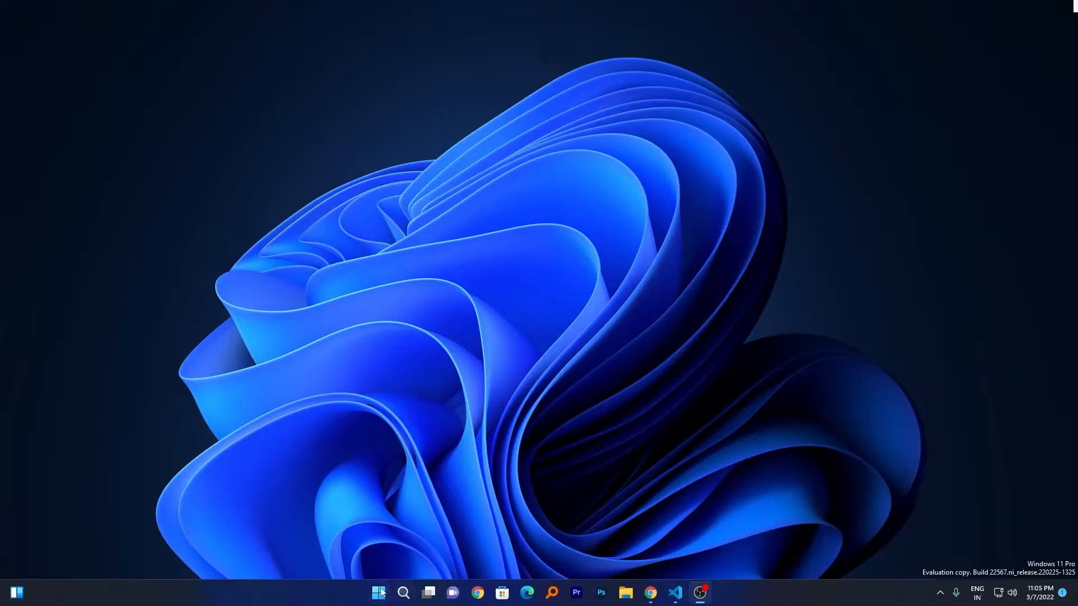
# Search for 'turn Windows features on or off' and open the Windows Features dialog
pyautogui.click(378, 592)
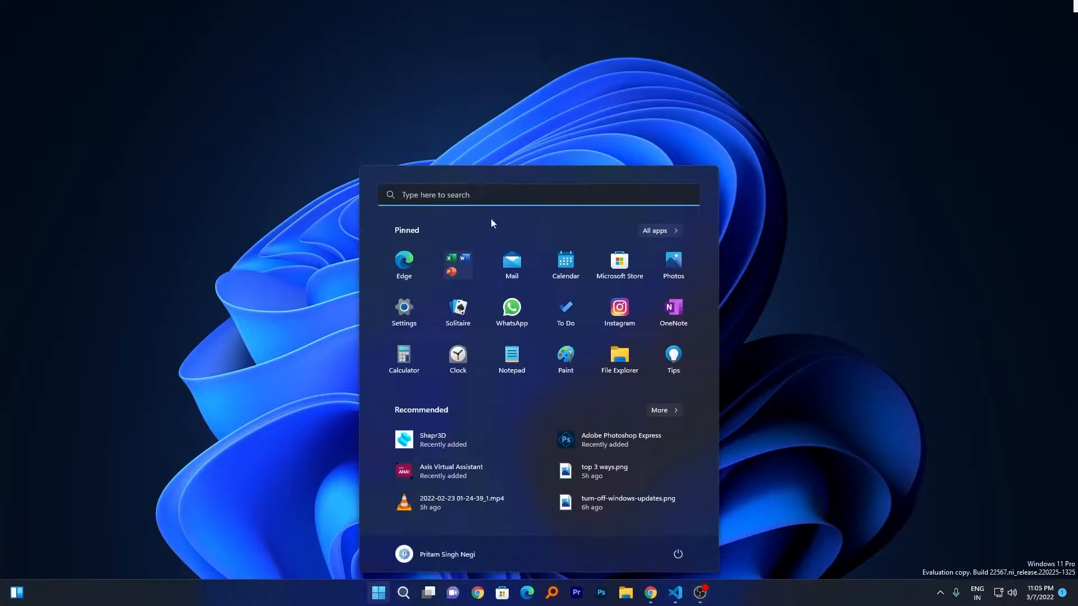
pyautogui.click(538, 194)
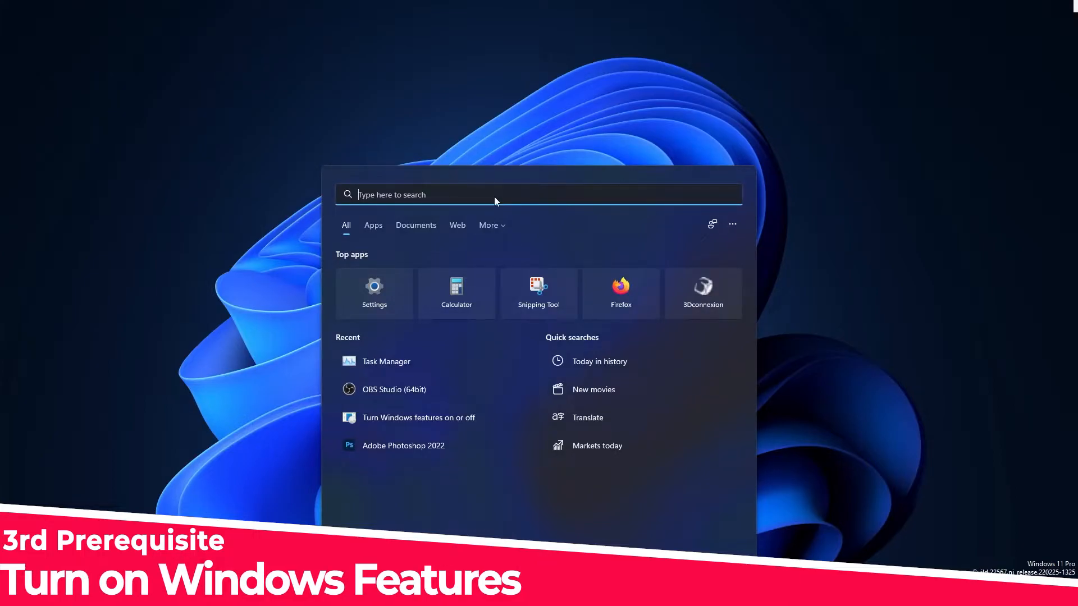
pyautogui.write('turn Windows features on or off')
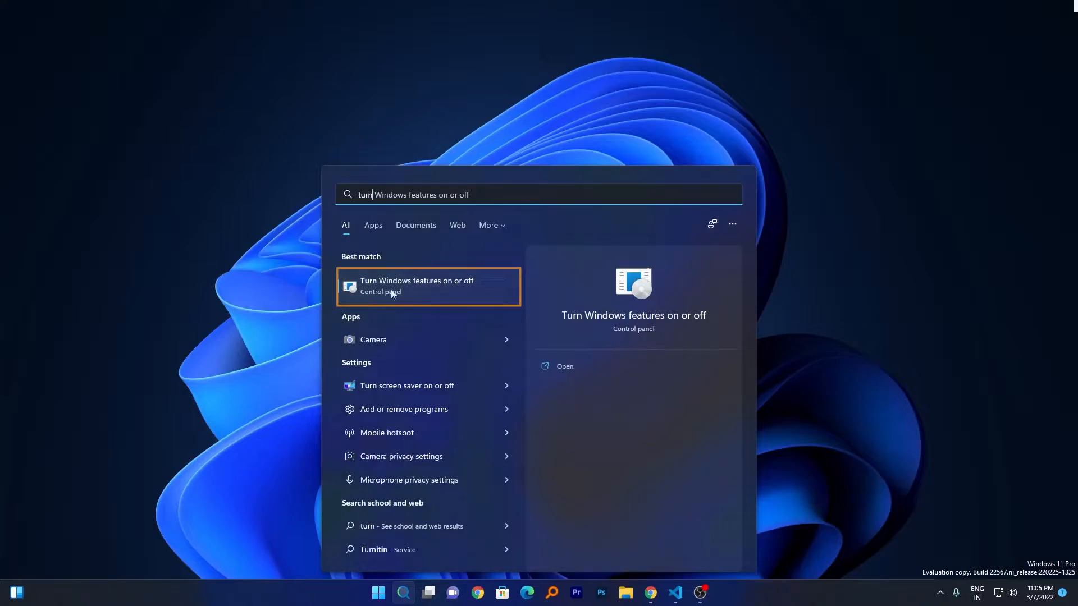
pyautogui.moveTo(431, 287)
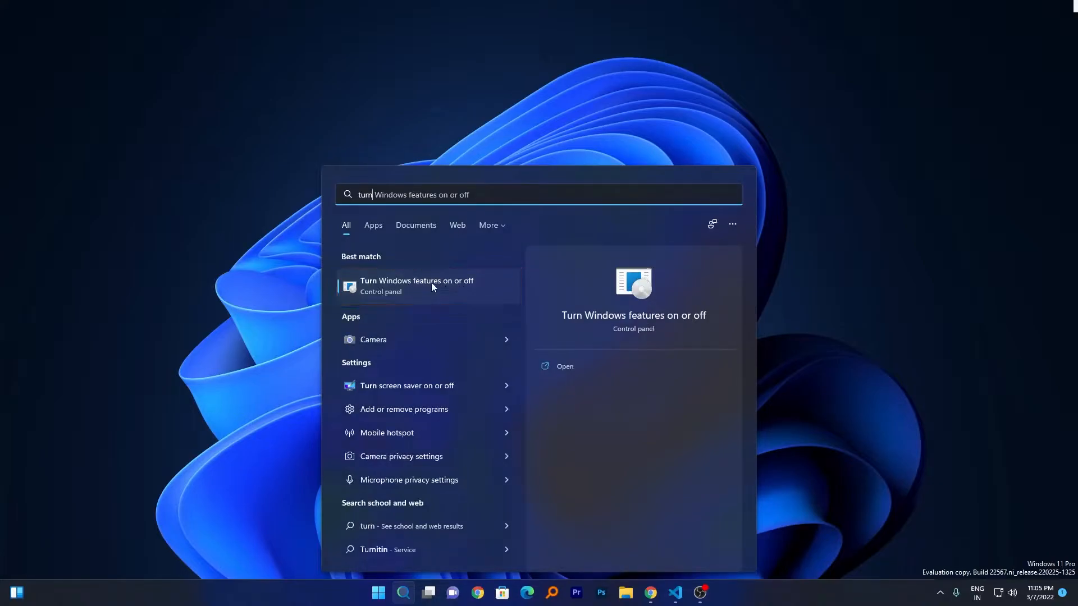
pyautogui.click(415, 285)
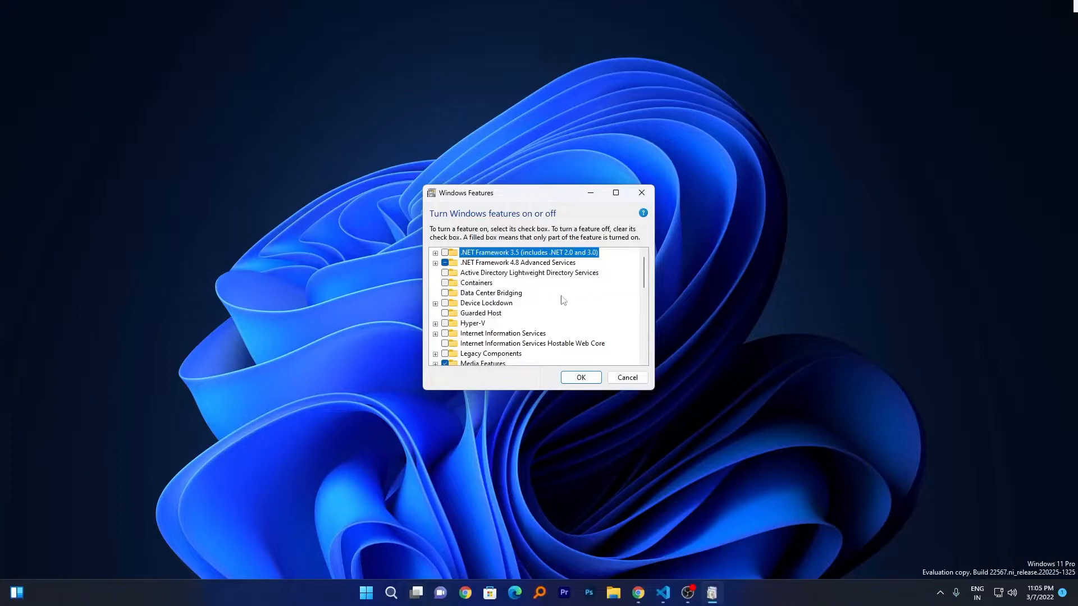
# Enable Virtual Machine Platform and Windows Hypervisor Platform and apply with OK
pyautogui.moveTo(540, 387); pyautogui.dragTo(546, 414)
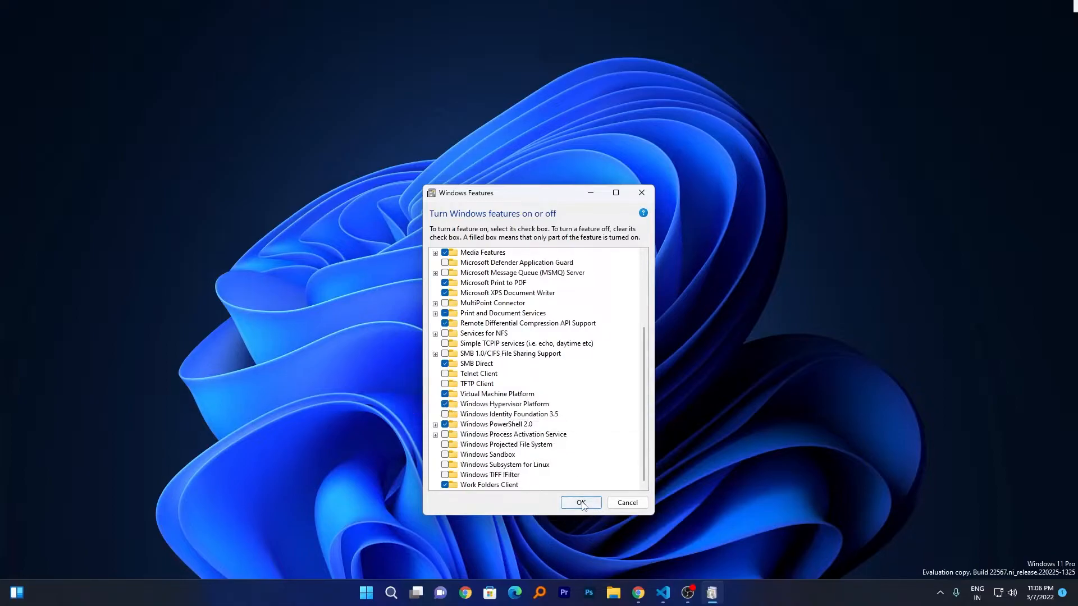
pyautogui.click(580, 503)
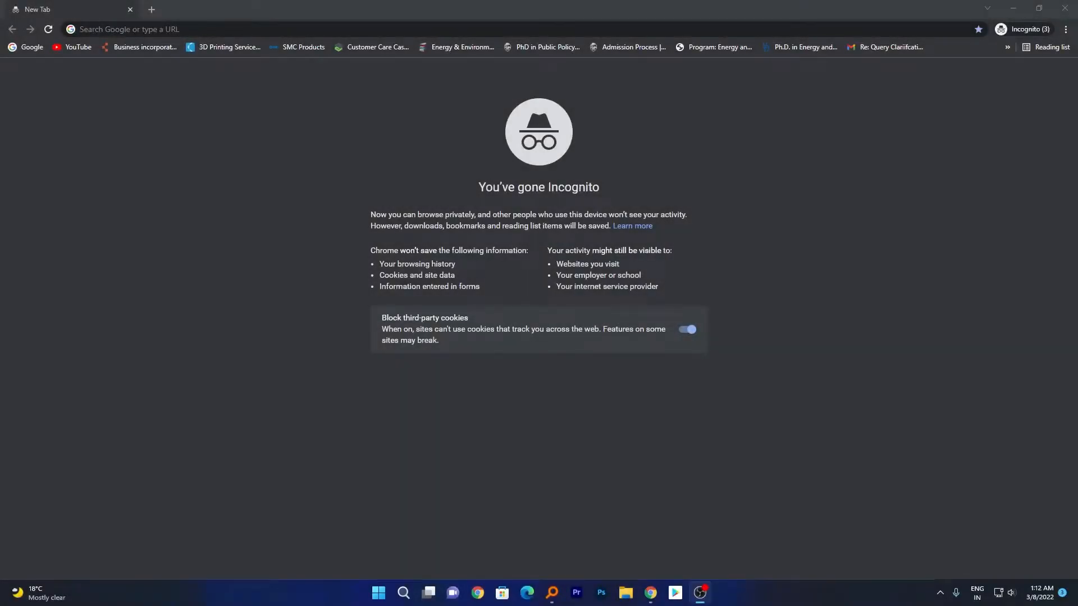
pyautogui.moveTo(216, 136)
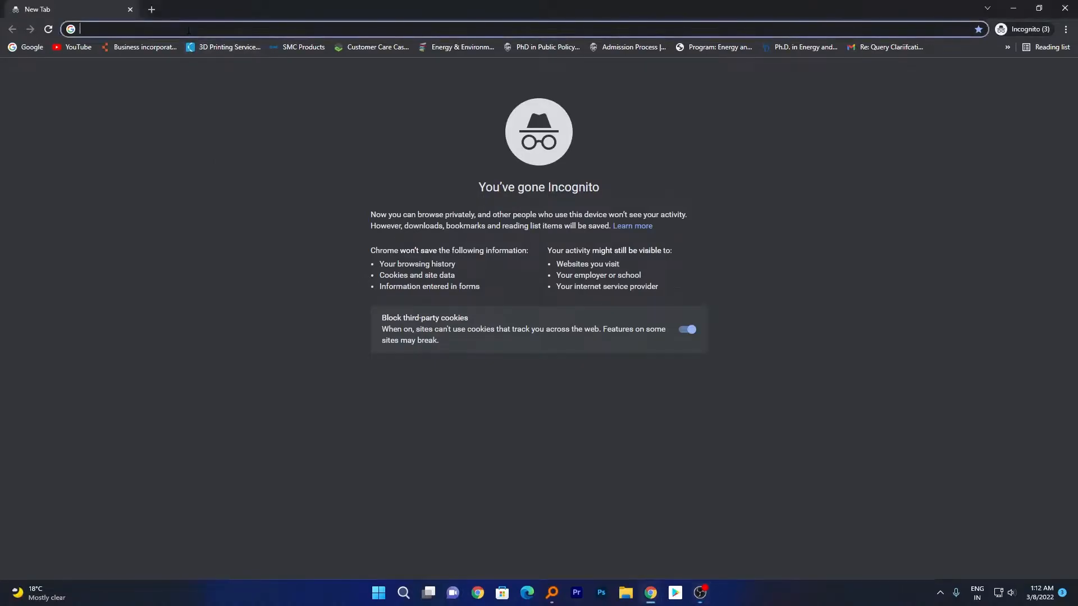
# Go to the MediaFire link and download the WSA-with-magisk-GApps-mini 1.29GB zip
pyautogui.write('https://www.mediafire.com/file/sc0zaoka8pvk937/WSA-with-magisk-GApps-mini_1.8.32837.0_x64_Release-Nightly.zip/file')
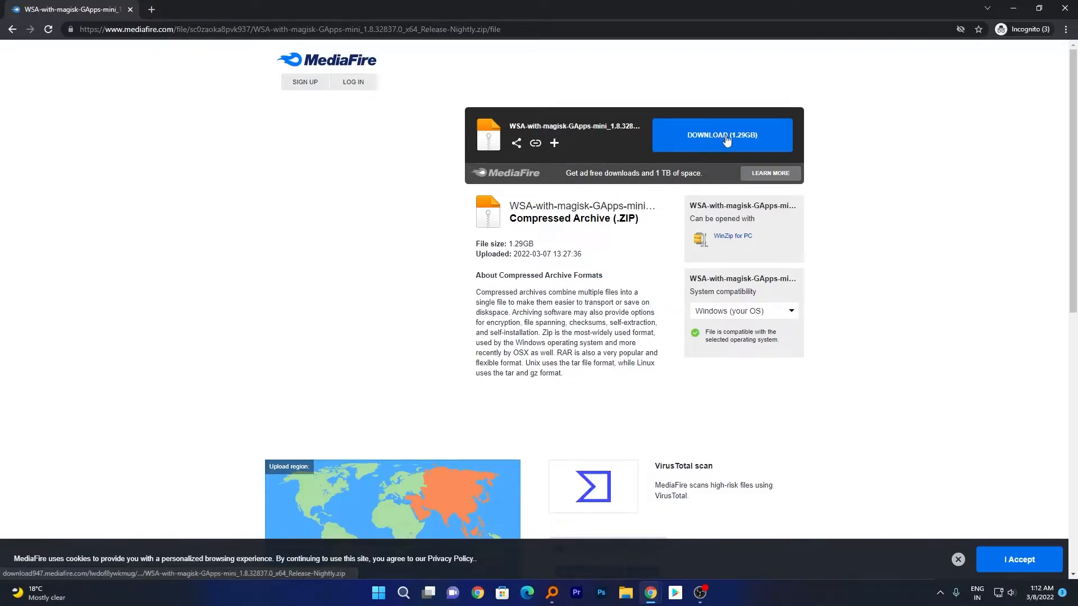
pyautogui.click(720, 135)
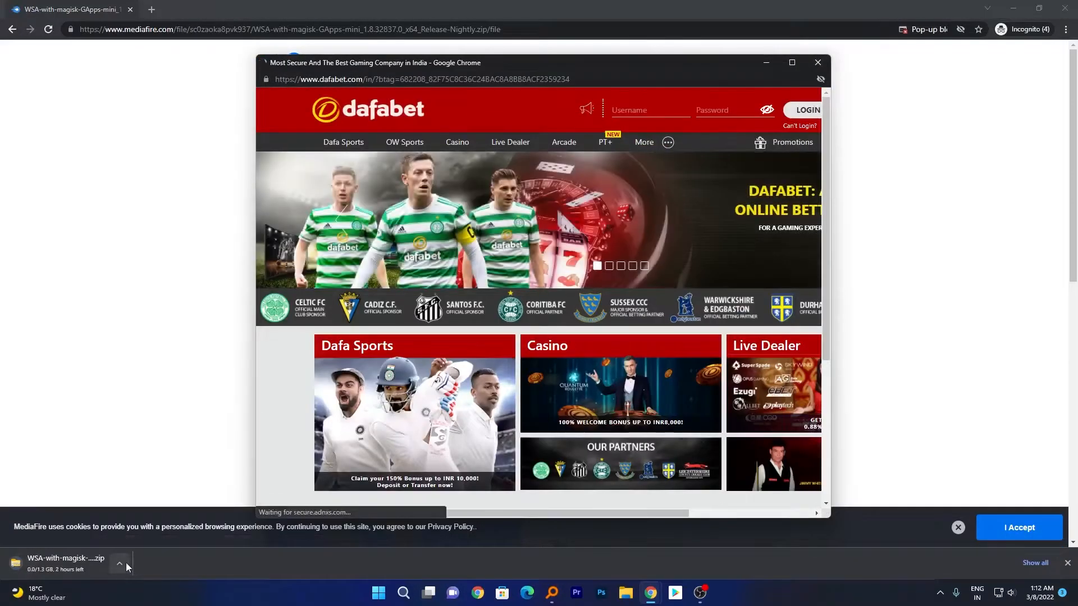
pyautogui.click(817, 63)
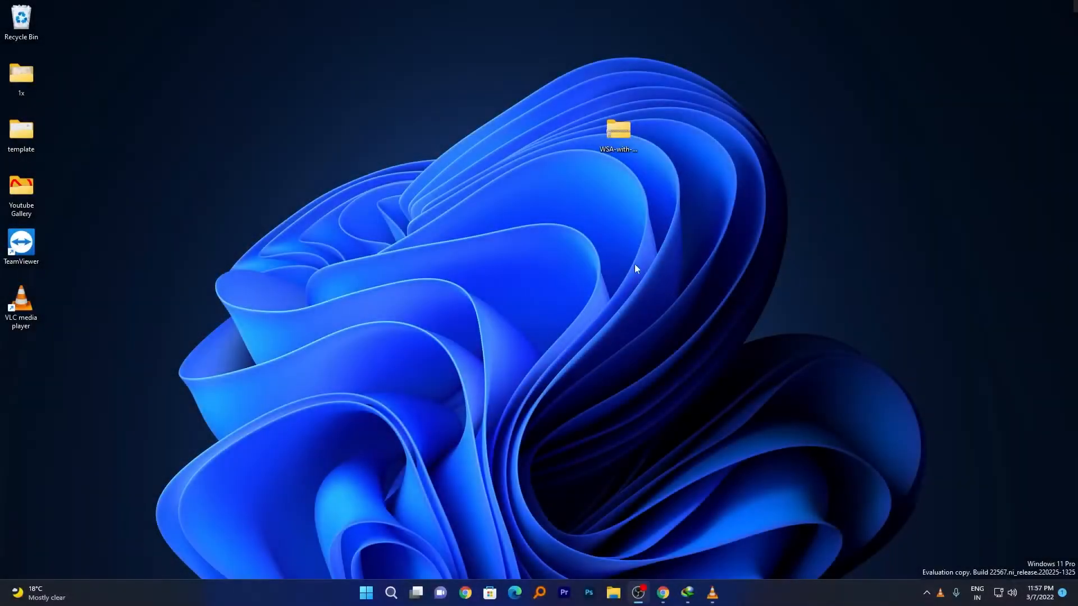
# In the extracted WSA folder, run Install.ps1 with PowerShell, hitting the scripts-disabled error
pyautogui.click(616, 130)
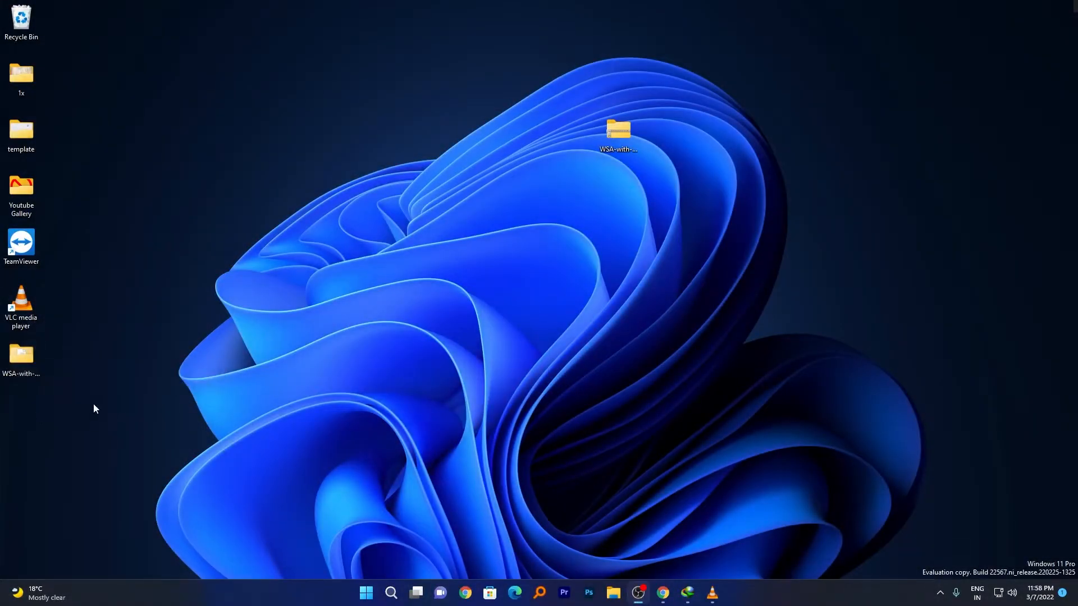
pyautogui.doubleClick(618, 129)
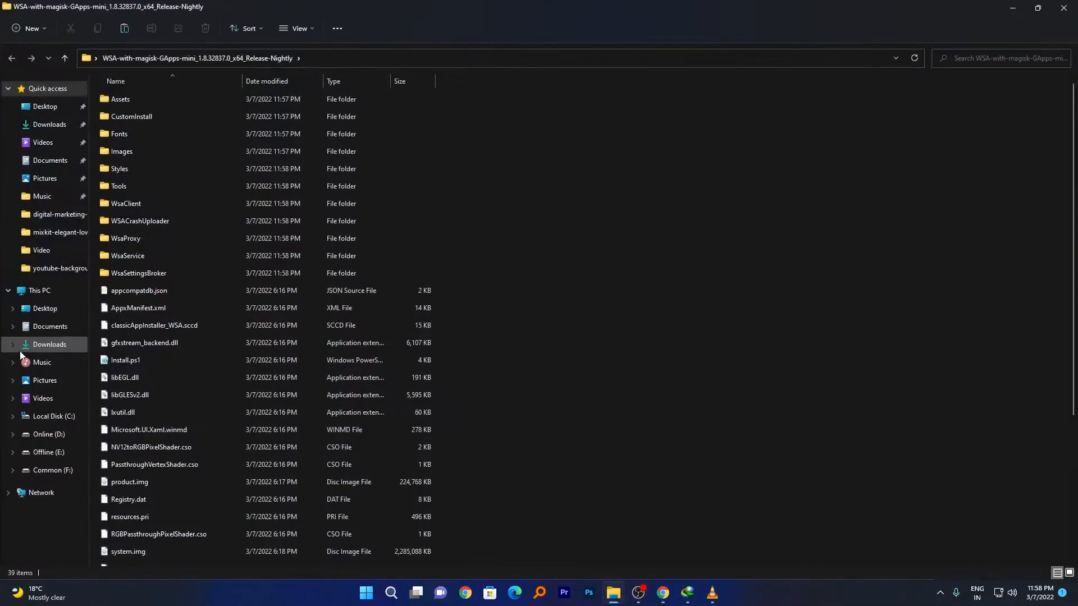
pyautogui.moveTo(212, 357)
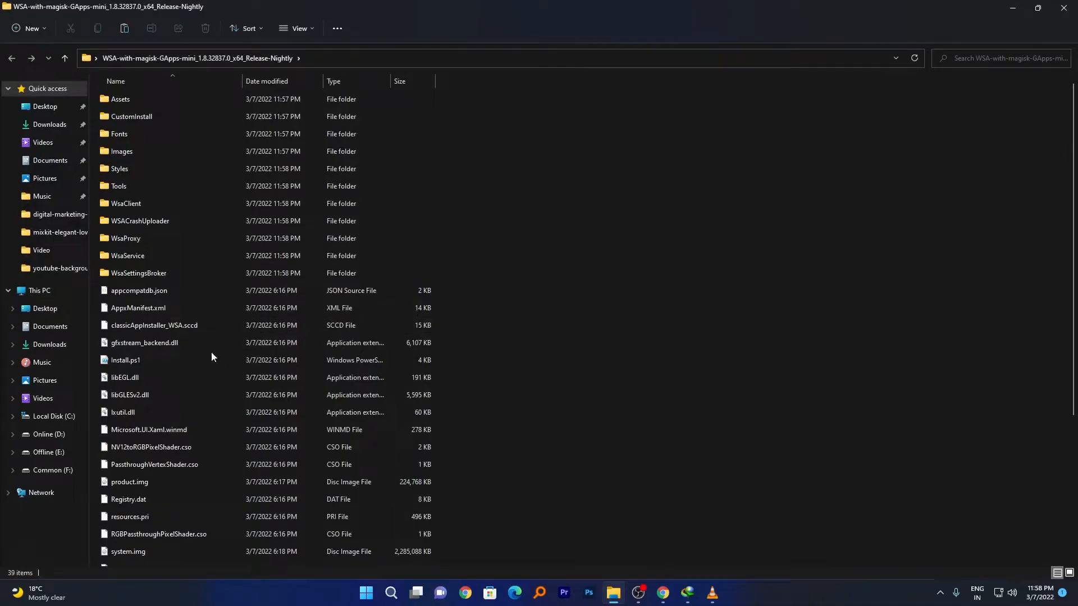
pyautogui.click(125, 360)
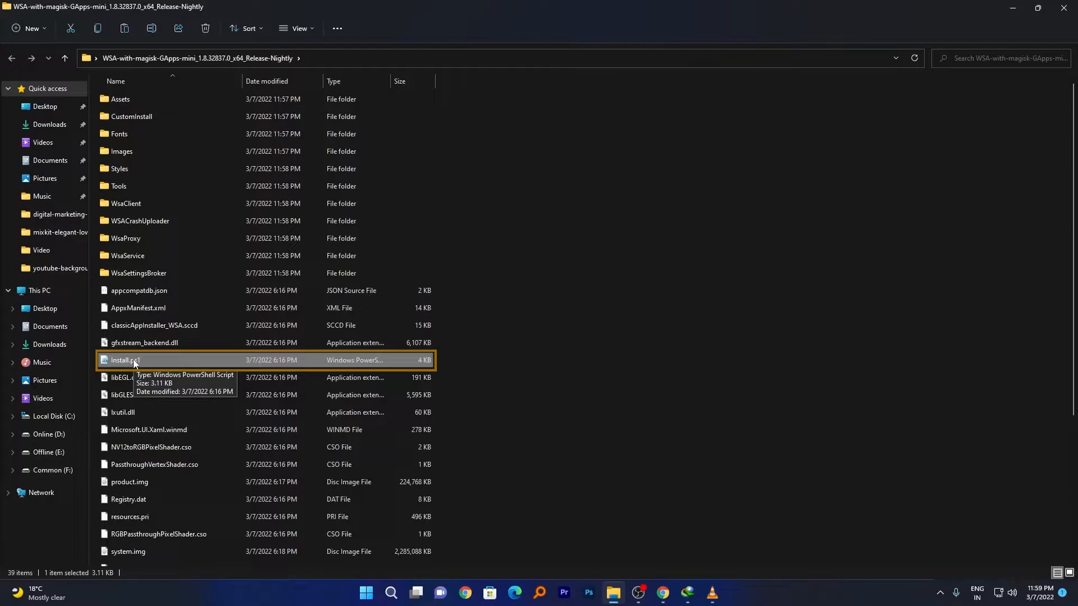
pyautogui.rightClick(124, 360)
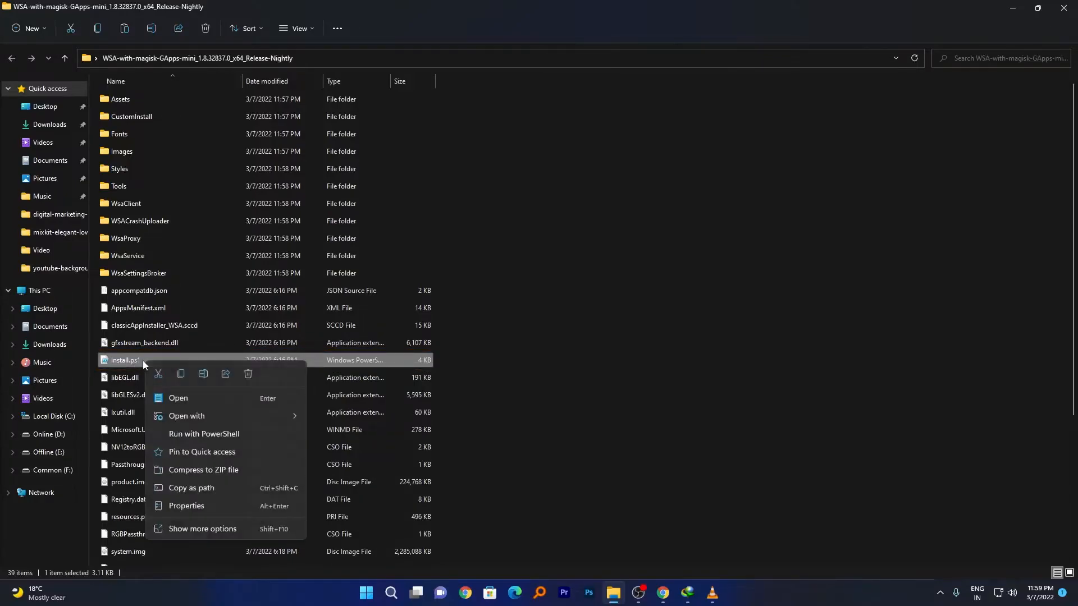
pyautogui.moveTo(211, 438)
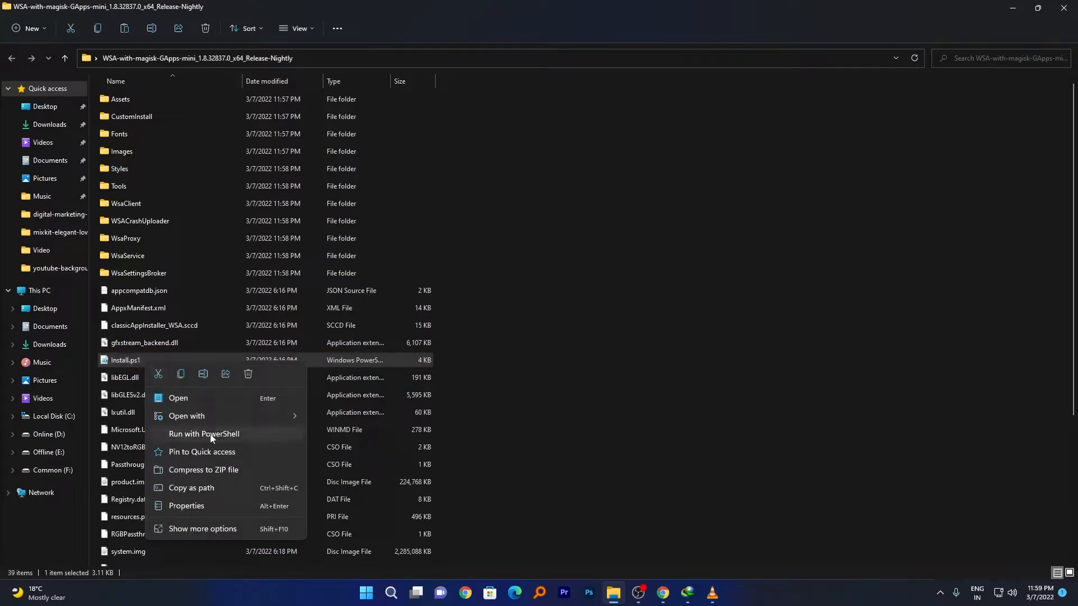
pyautogui.click(204, 433)
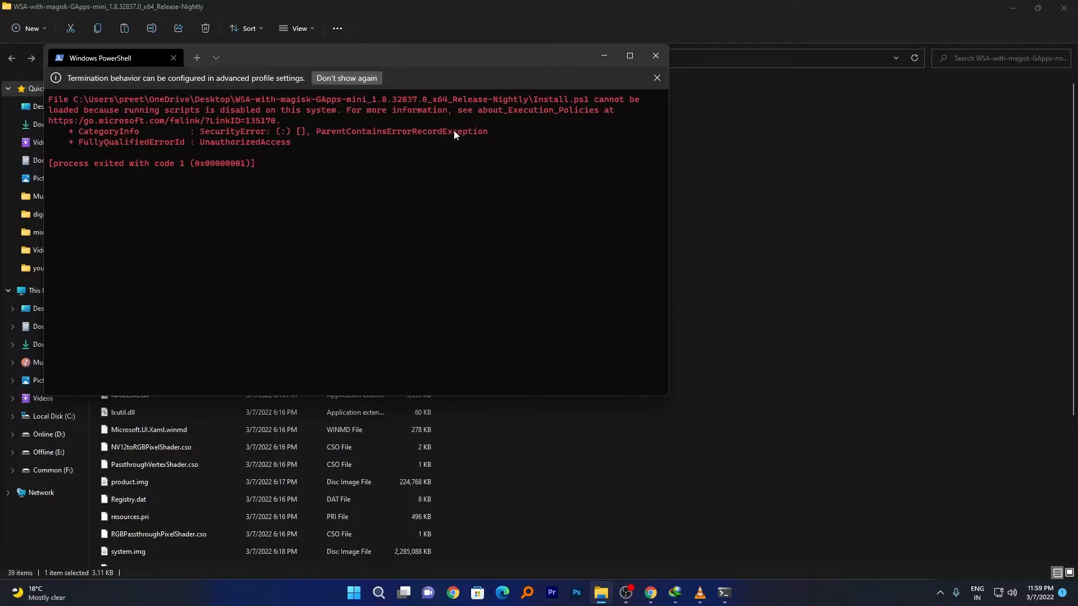
pyautogui.moveTo(491, 196)
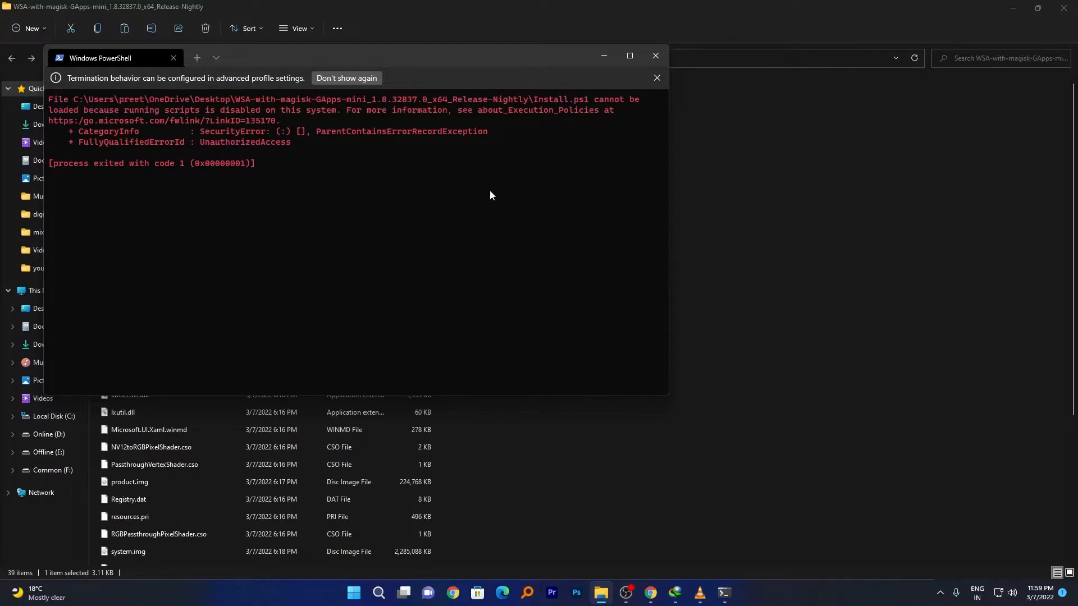
# Close the PowerShell error window and bring up the Start menu
pyautogui.click(655, 56)
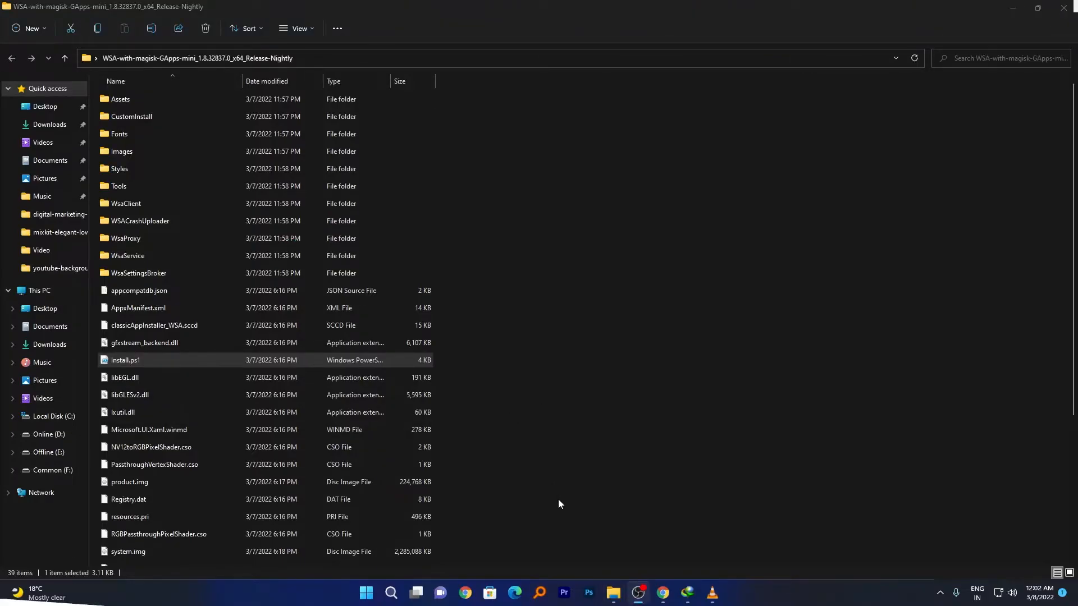
pyautogui.click(366, 592)
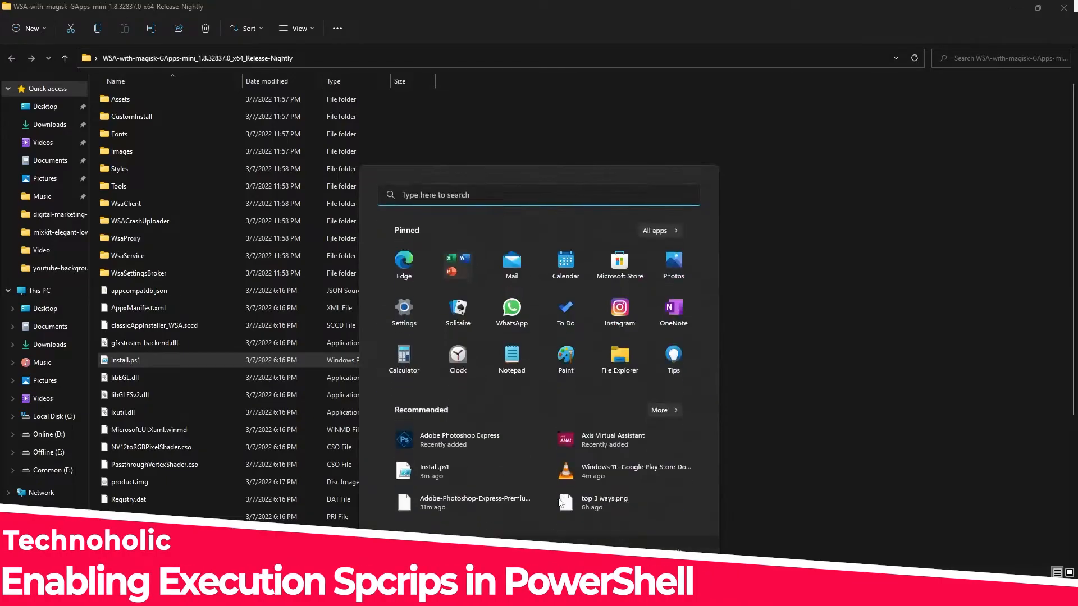
pyautogui.moveTo(632, 470)
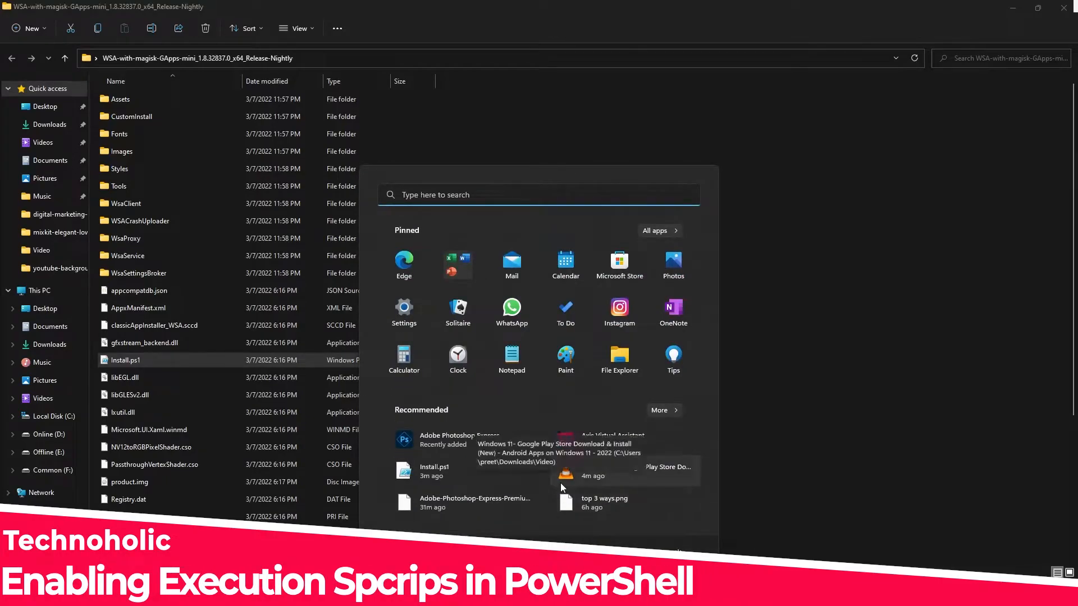
# Search for Windows PowerShell and run it as administrator from the result's context menu
pyautogui.write('powerPoint')
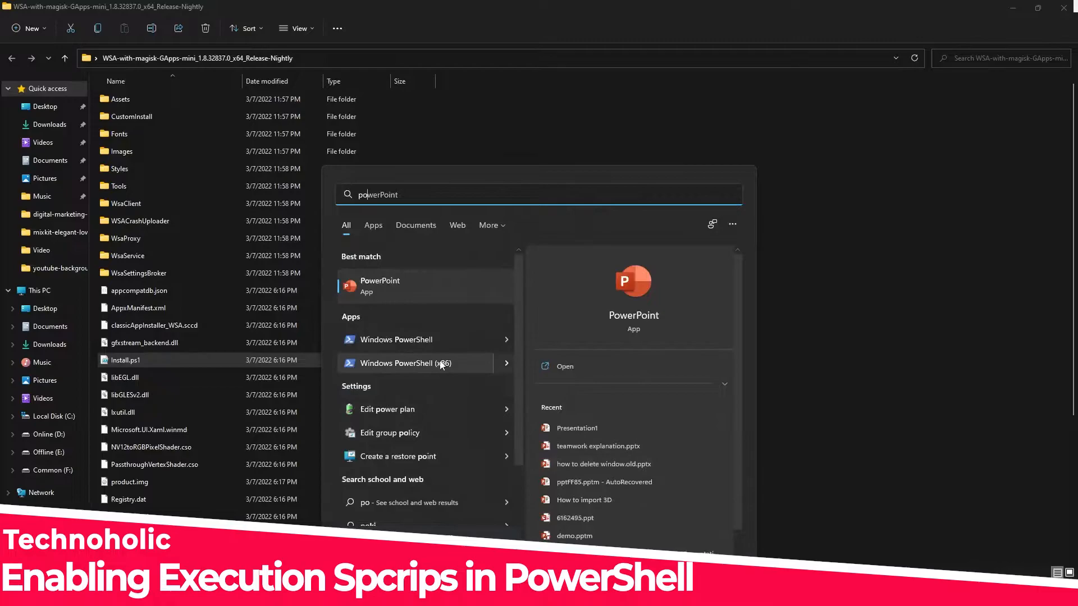
pyautogui.write('Windows PowerShell')
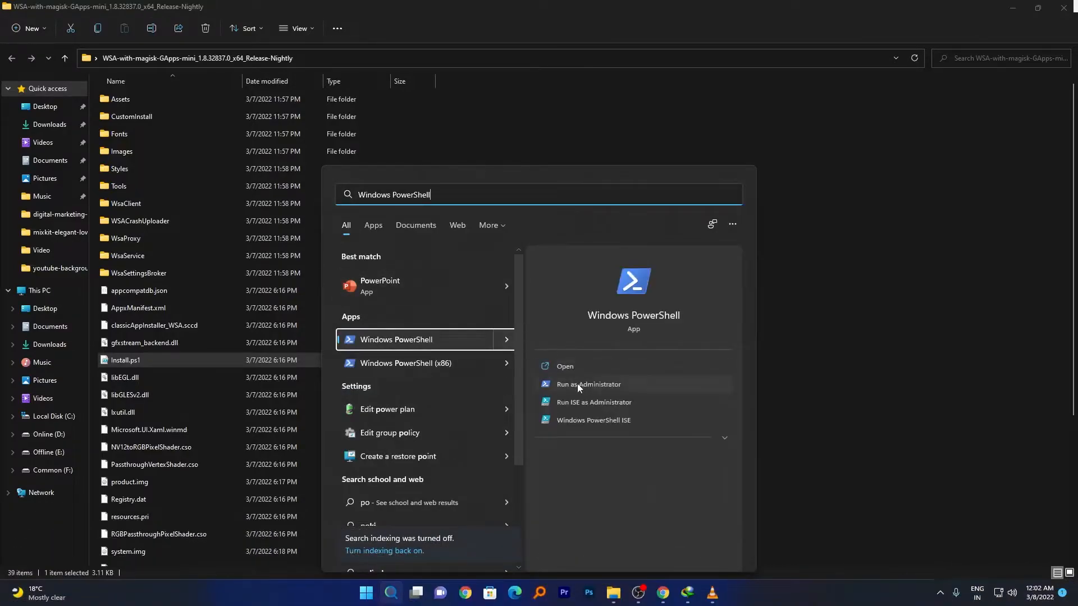
pyautogui.moveTo(514, 339)
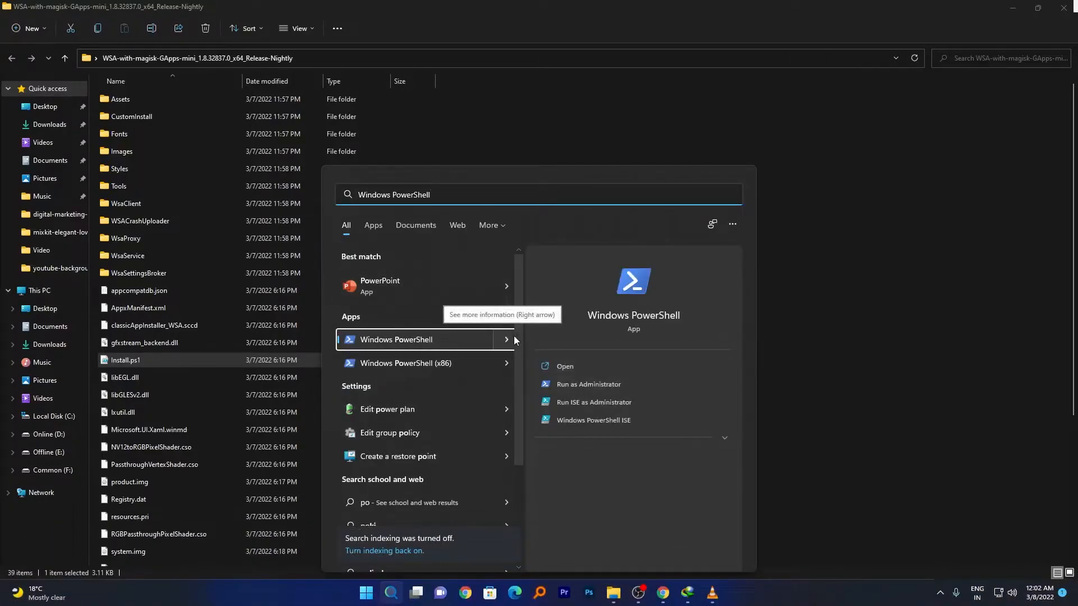
pyautogui.rightClick(395, 339)
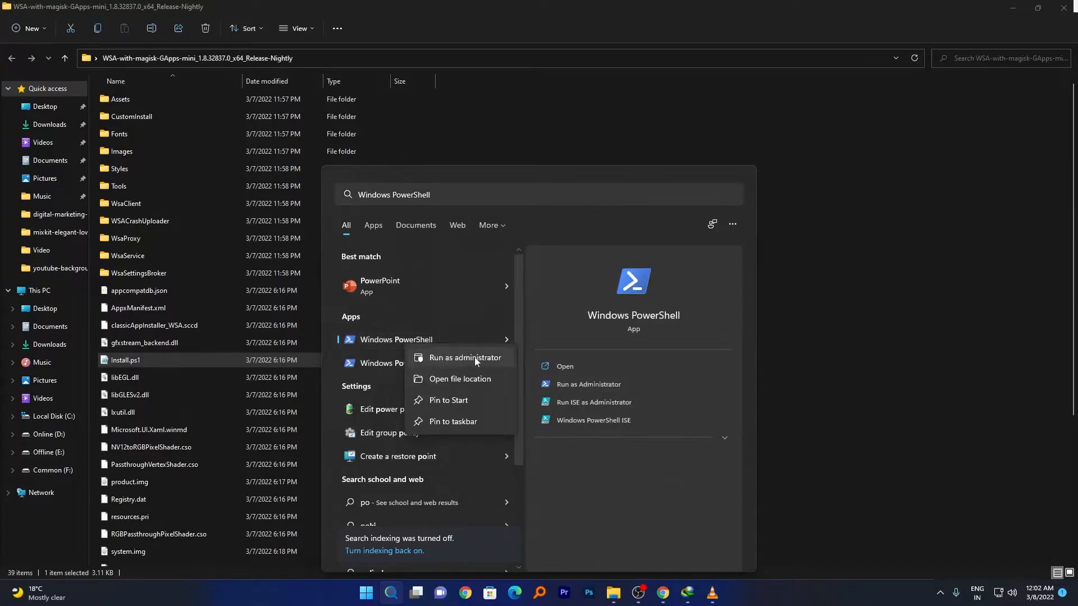
pyautogui.click(464, 357)
pyautogui.write('Set-ExecutionPolicy Unrestricted')
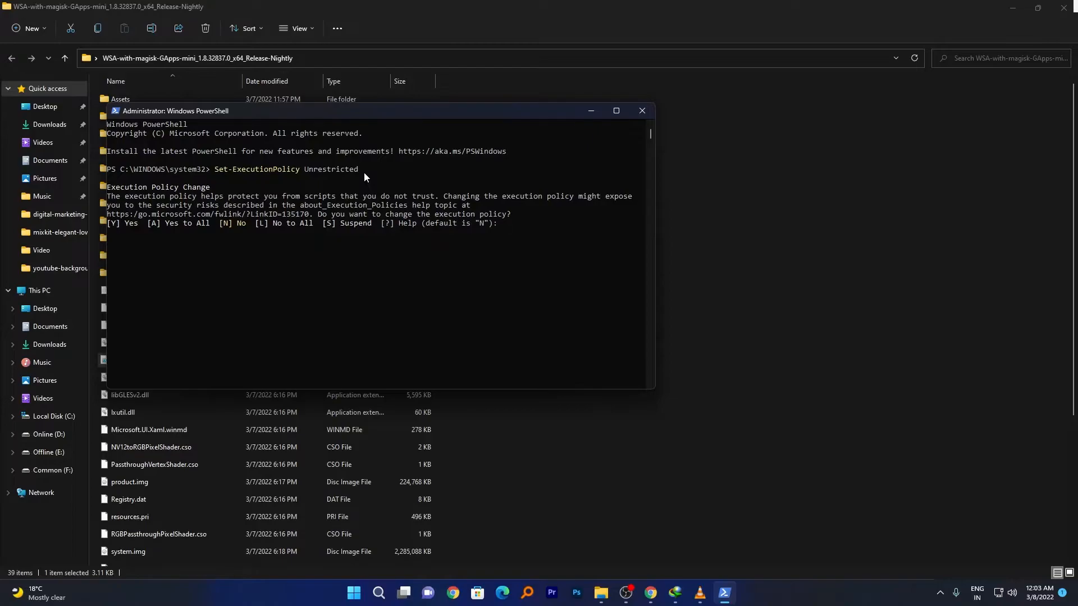
# Answer A (Yes to All) so the Set-ExecutionPolicy Unrestricted change is accepted
pyautogui.write('a')
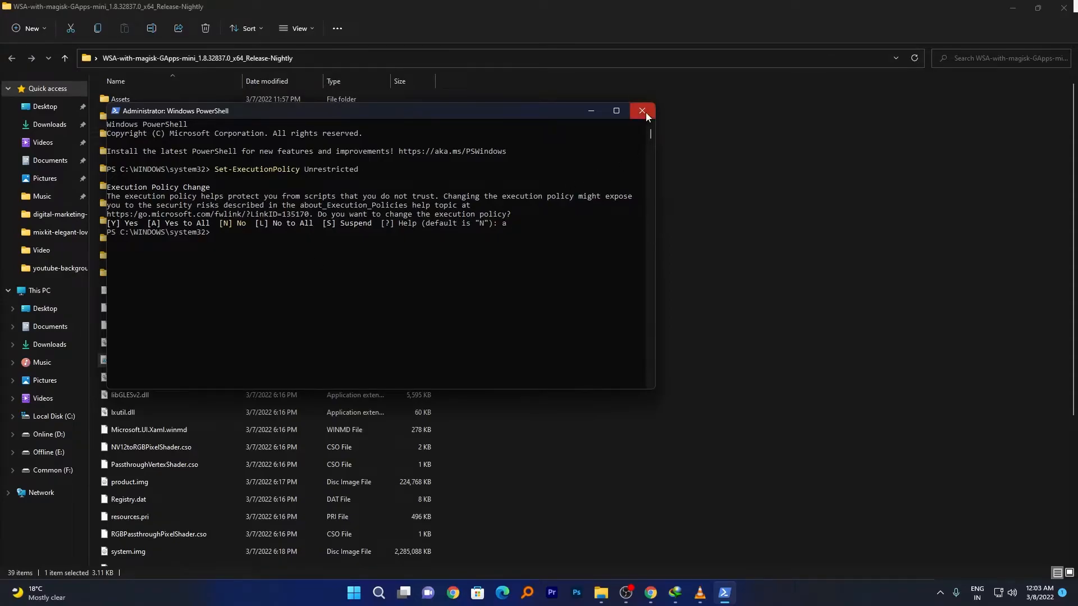
# Close the admin PowerShell and run Install.ps1 with PowerShell again from the package folder
pyautogui.click(642, 111)
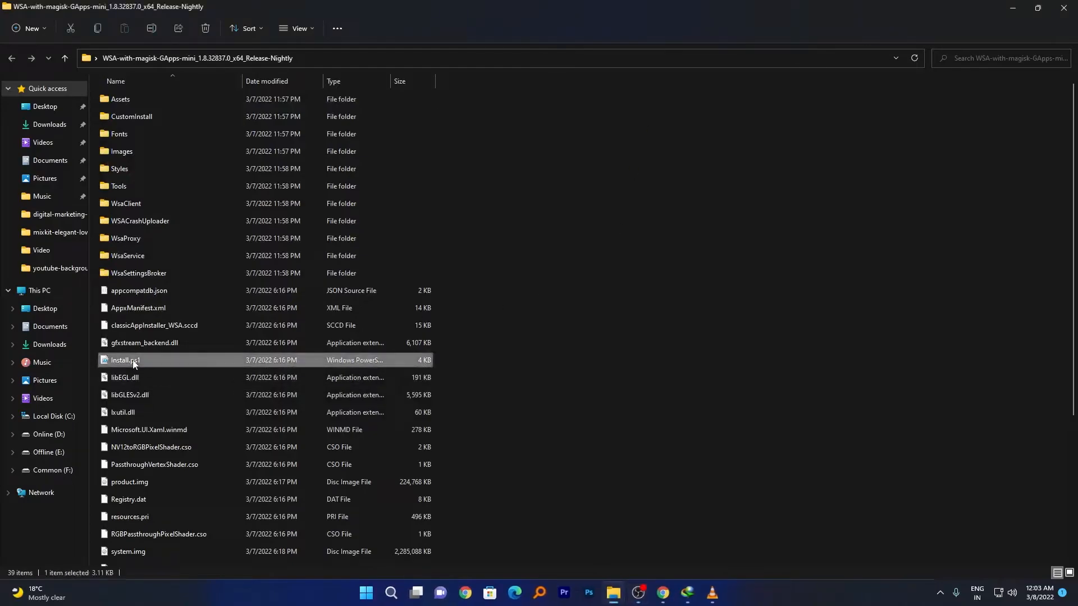
pyautogui.rightClick(134, 361)
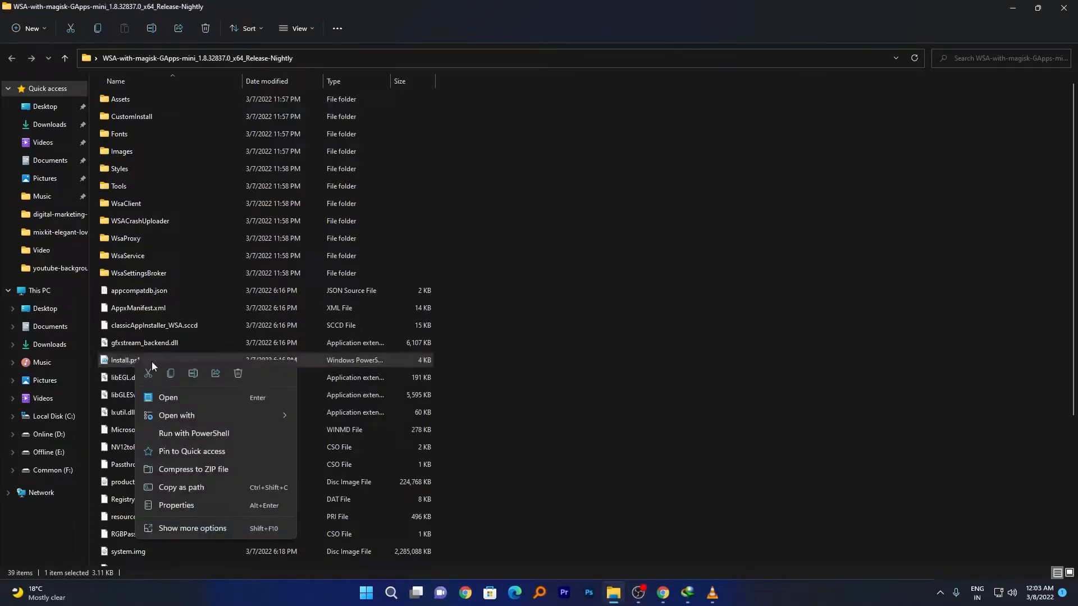
pyautogui.moveTo(194, 442)
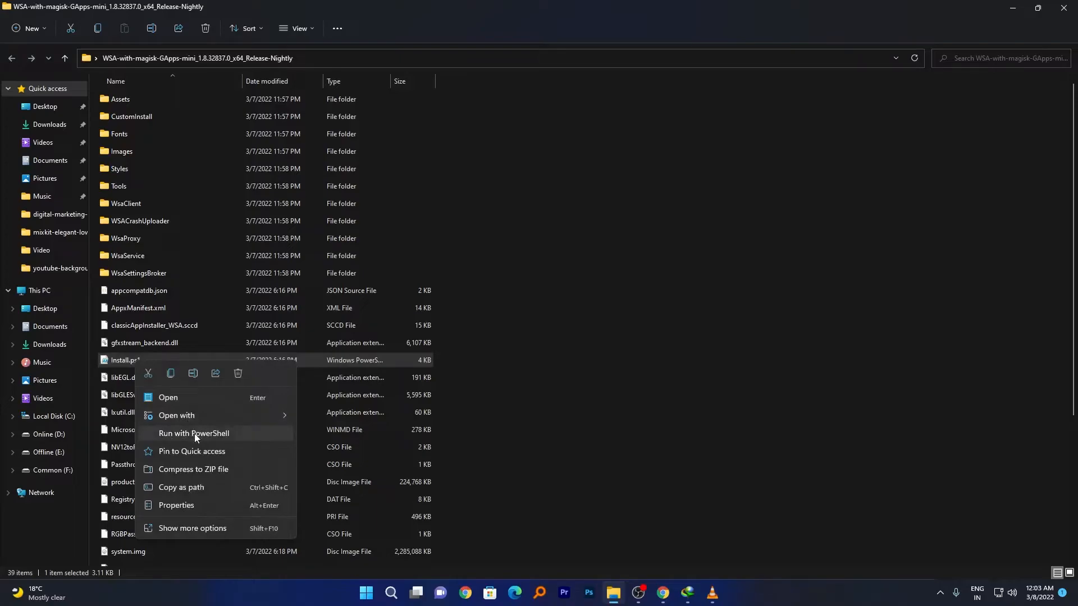
pyautogui.click(193, 434)
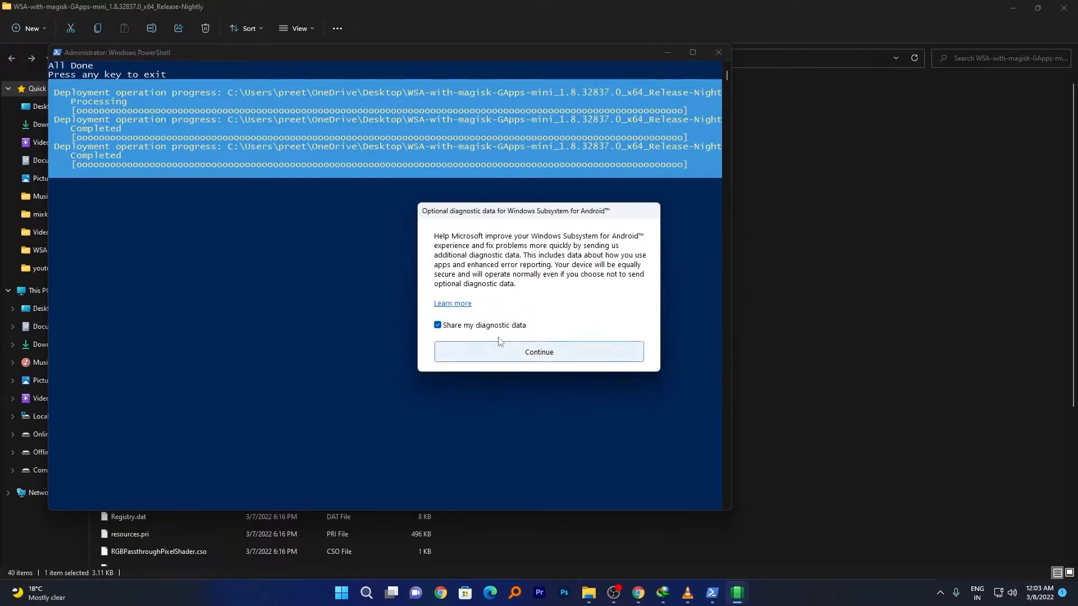
# Continue past the diagnostic data prompt and start Google sign-in in the Google Play window
pyautogui.click(538, 351)
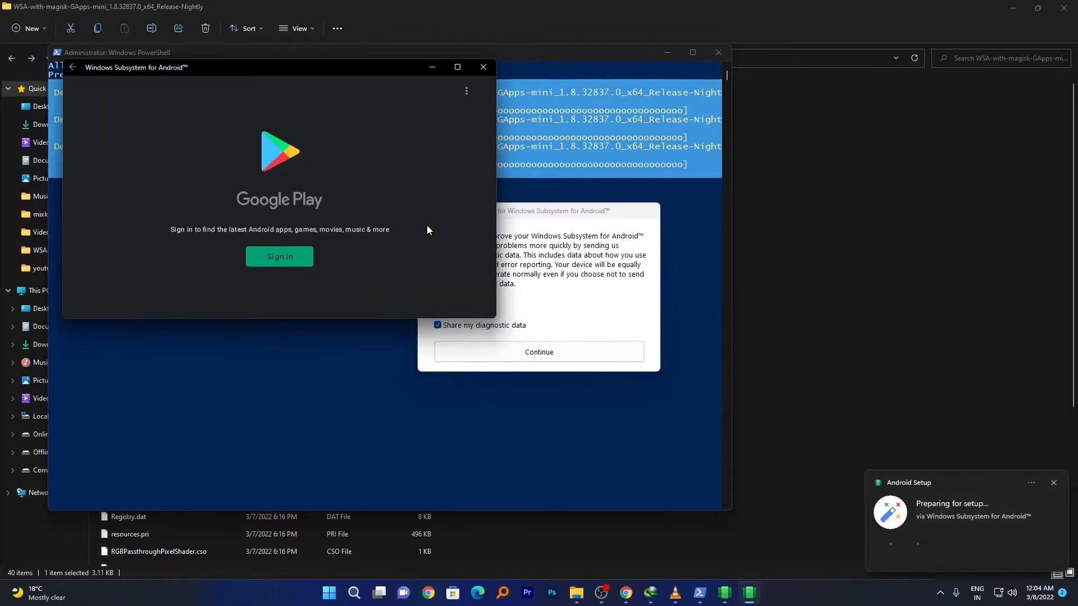
pyautogui.moveTo(448, 256)
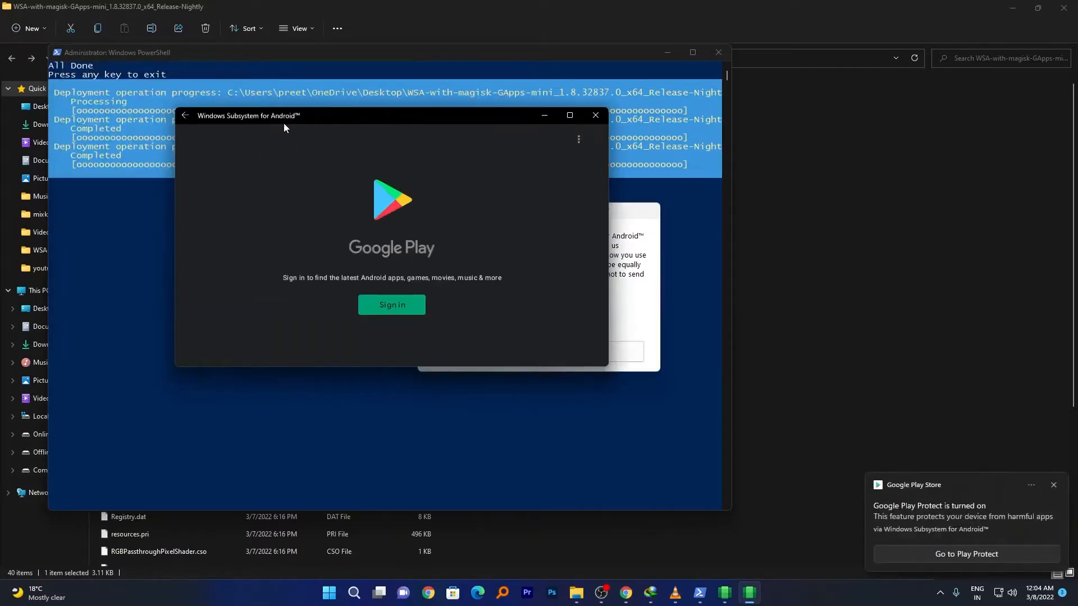
pyautogui.moveTo(301, 211)
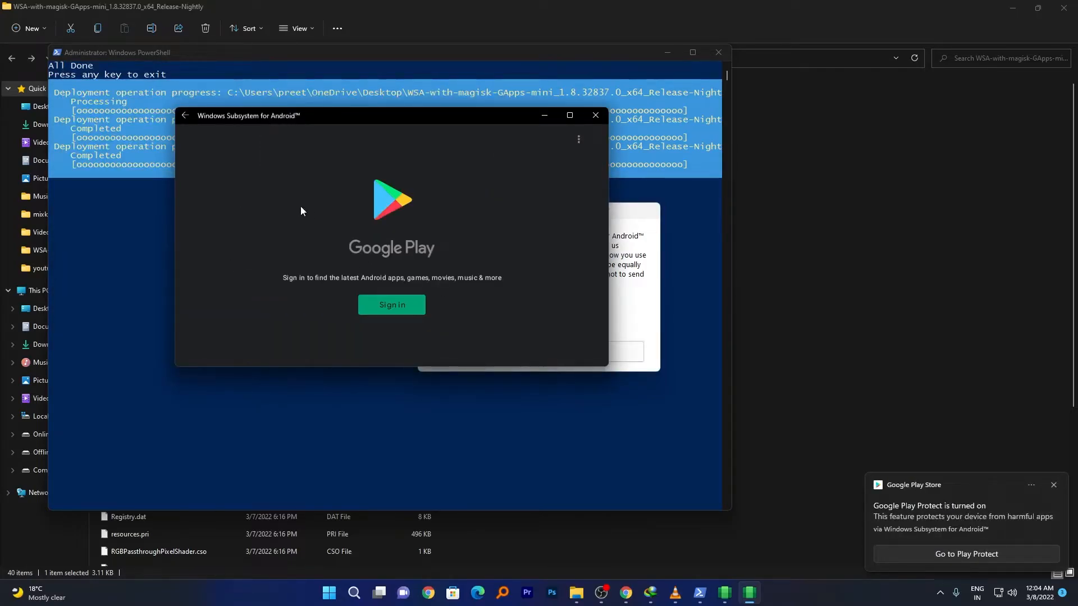
pyautogui.moveTo(229, 283)
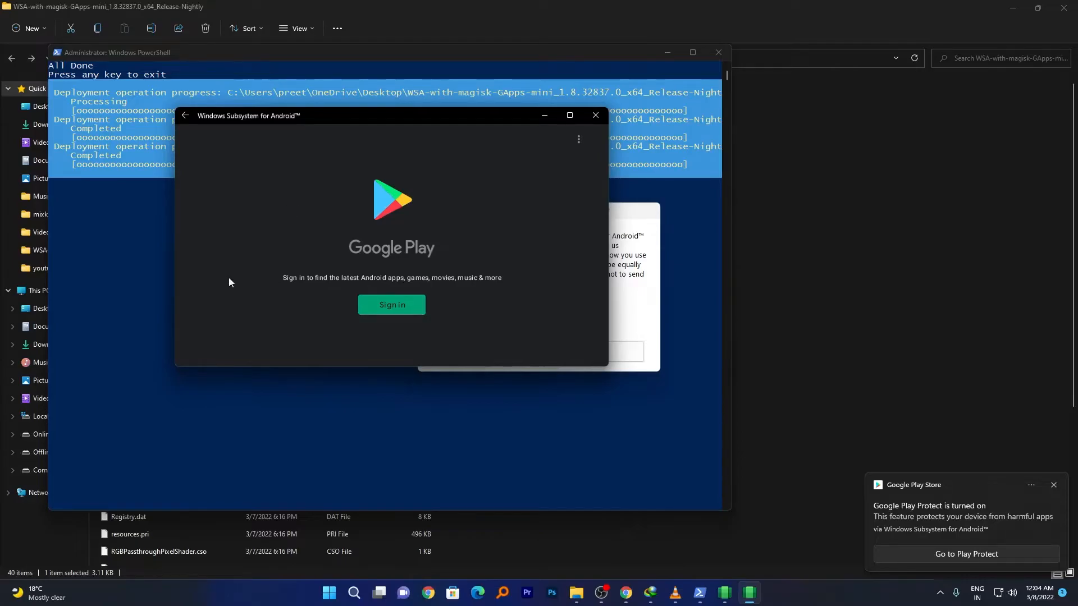
pyautogui.click(391, 304)
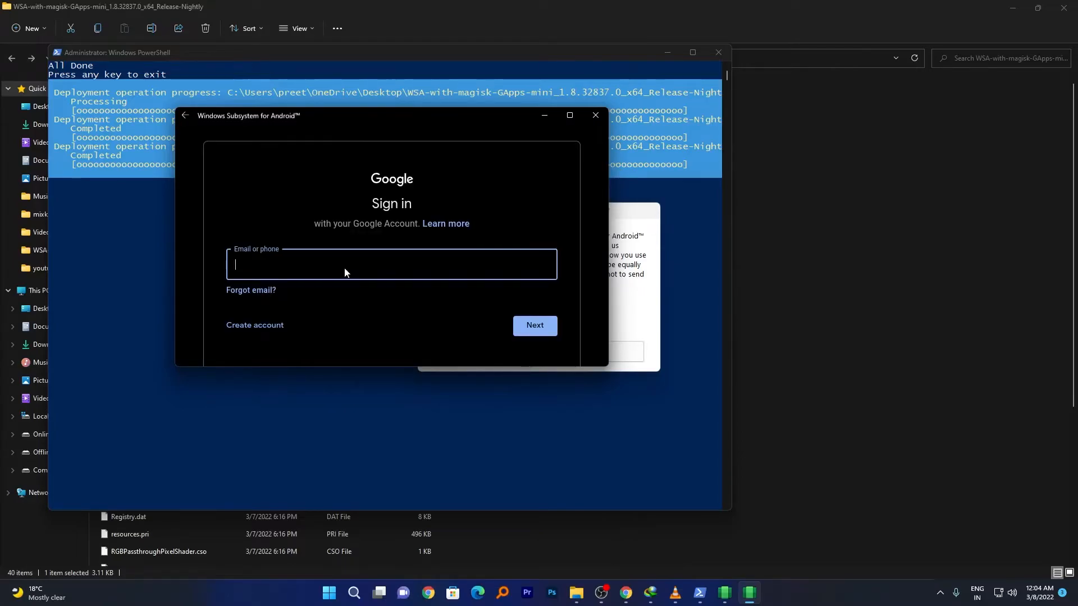
# Submit the Google account email and password and confirm Yes, I'm in to reach the Play Store home
pyautogui.click(534, 325)
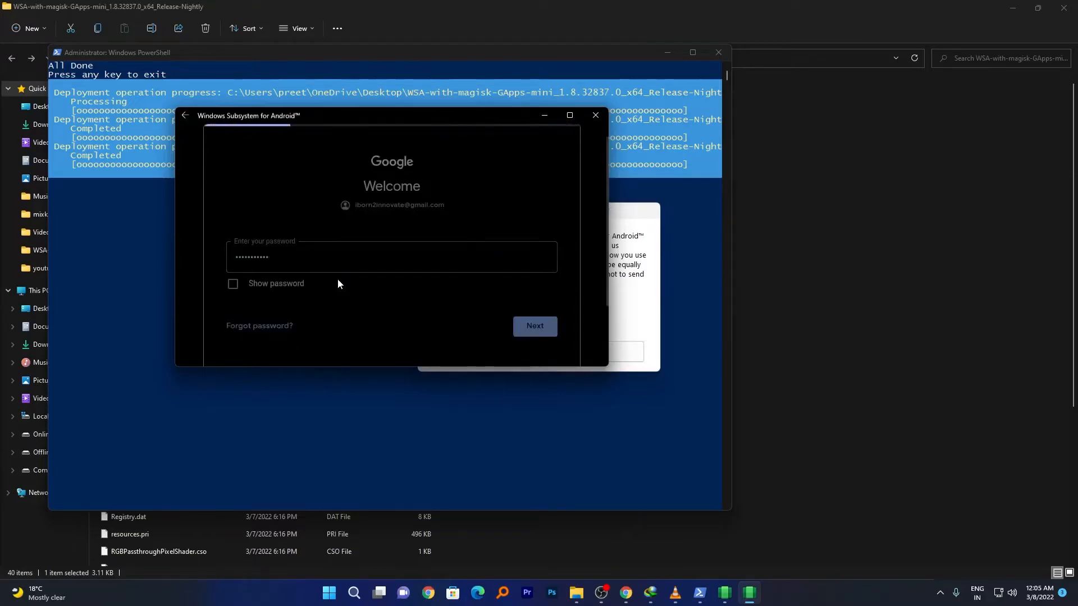
pyautogui.click(534, 326)
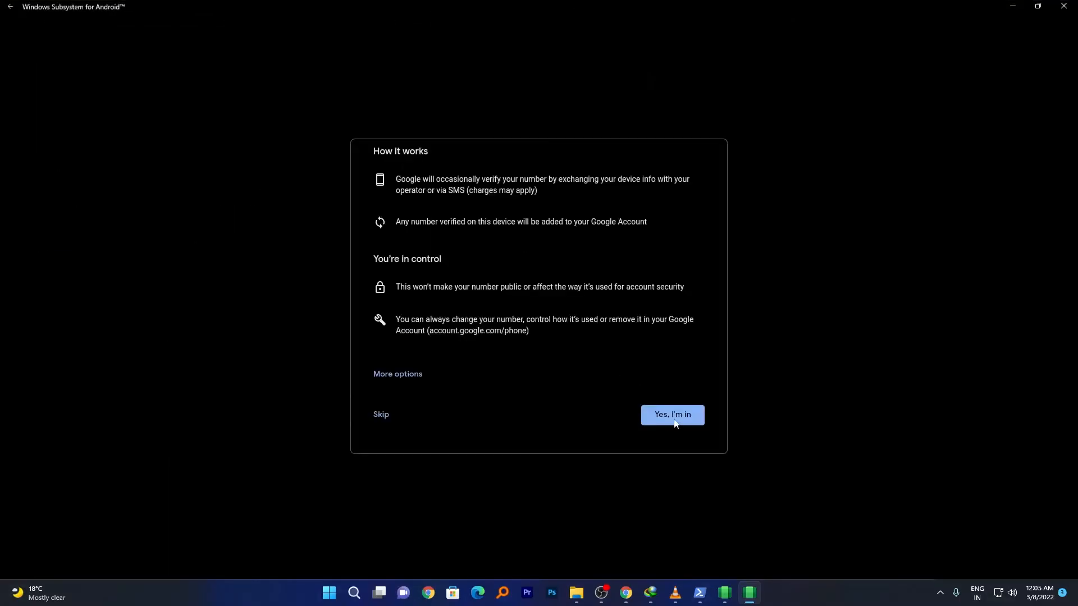
pyautogui.click(671, 414)
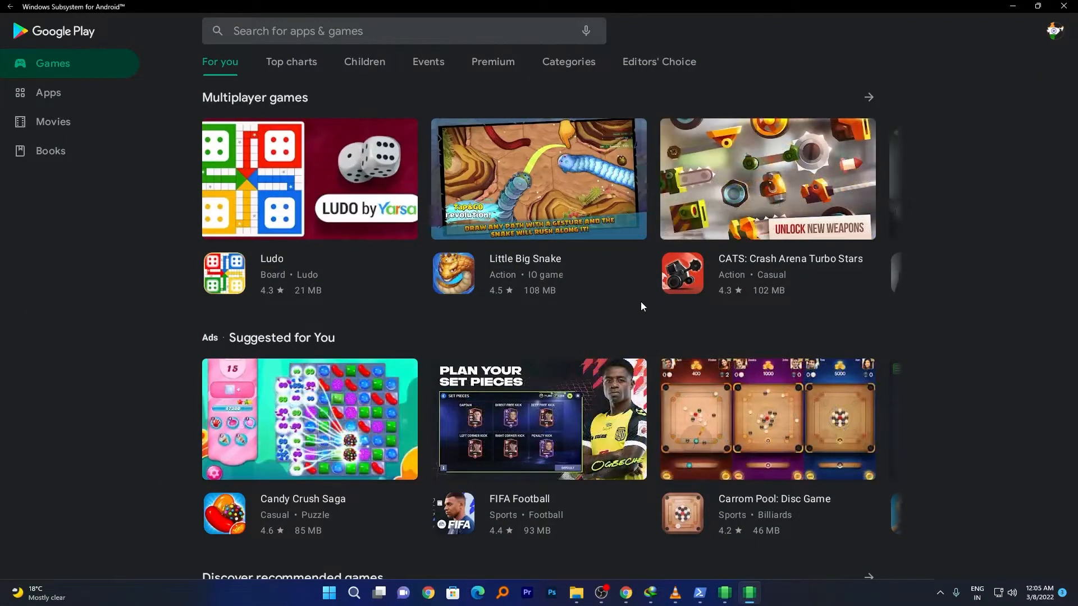
# Scroll the Games tab to the Ludo listing, then close the Google Play window
pyautogui.scroll(-3)
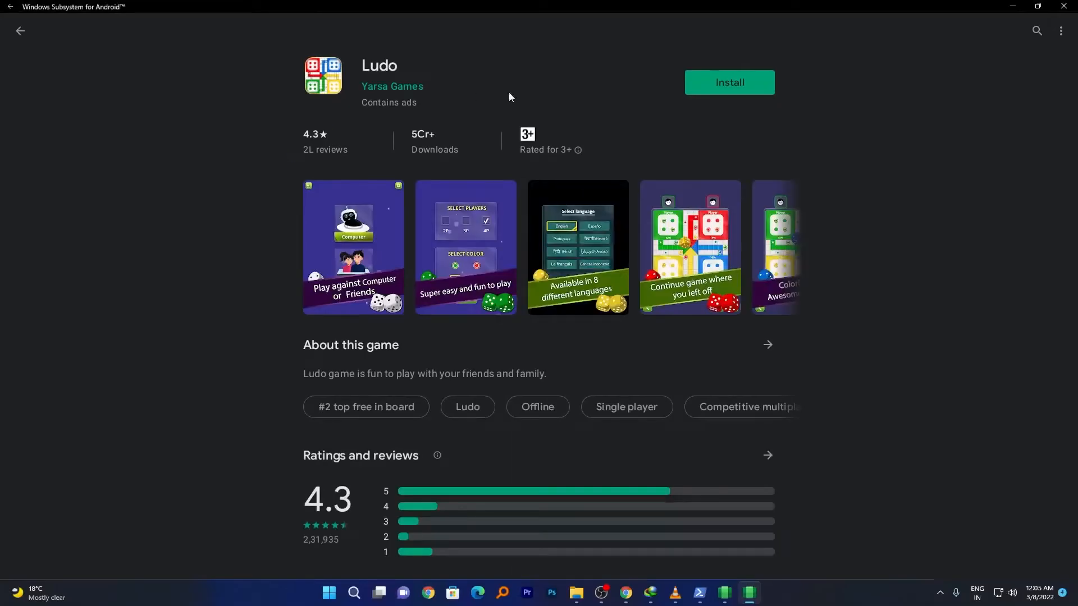
pyautogui.click(728, 82)
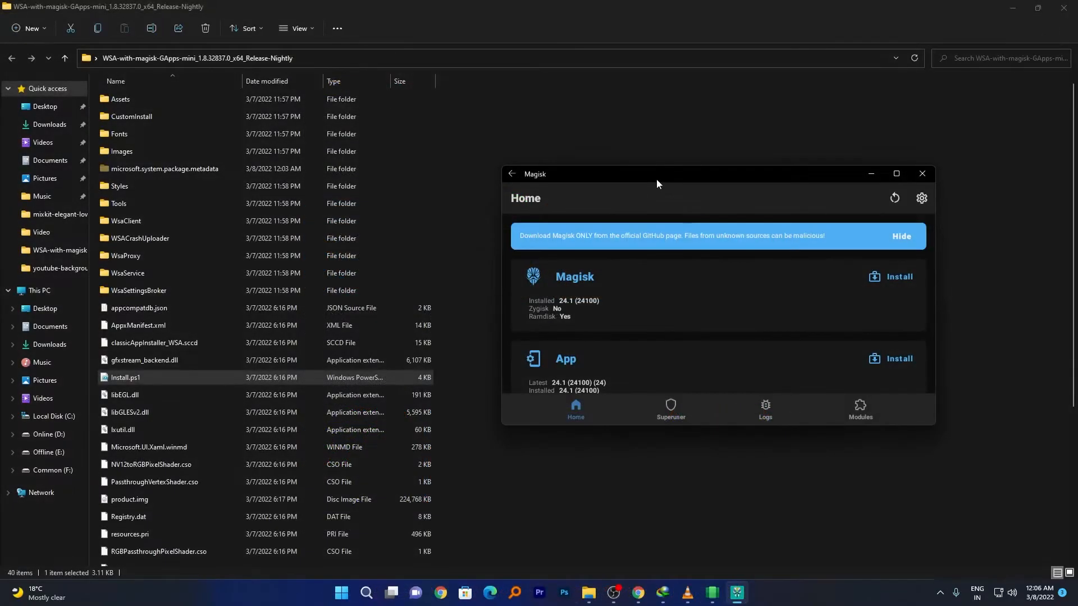
pyautogui.moveTo(661, 282)
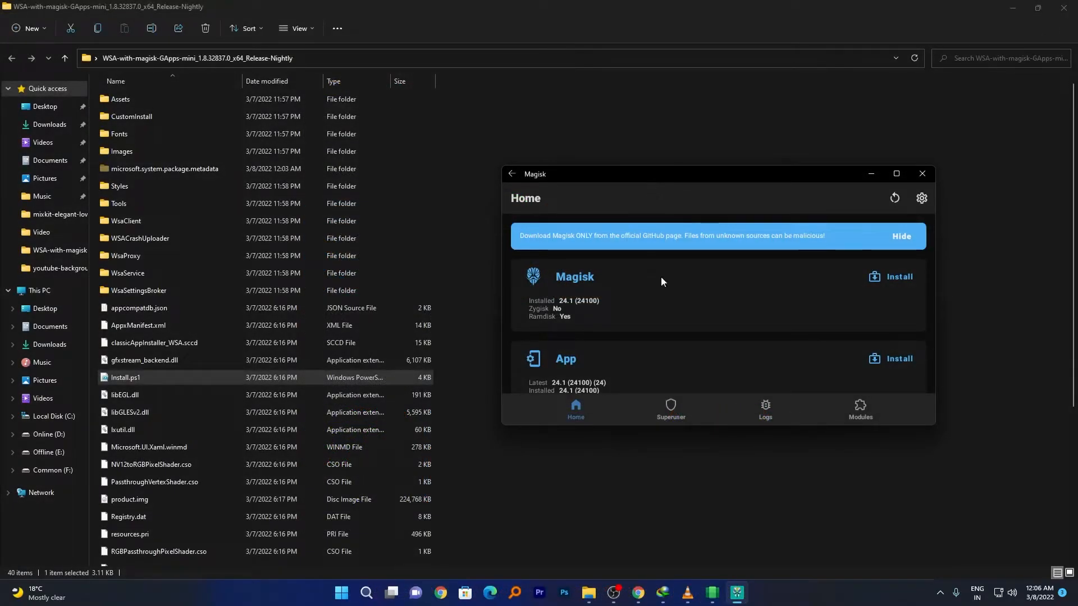
# Maximize the Magisk window to review that Magisk 24.1 is installed
pyautogui.click(764, 408)
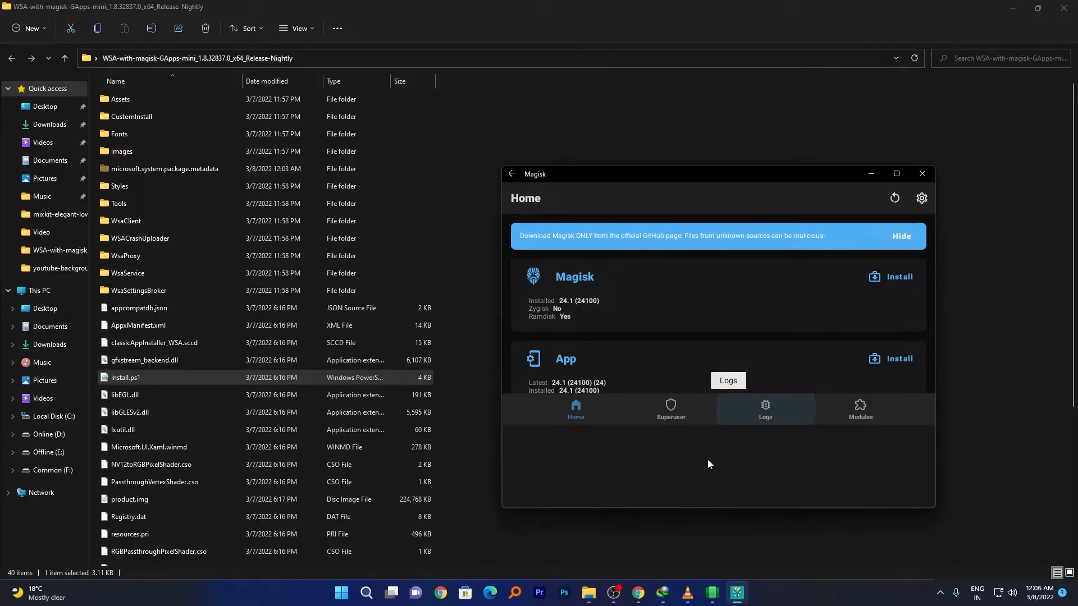
pyautogui.click(896, 173)
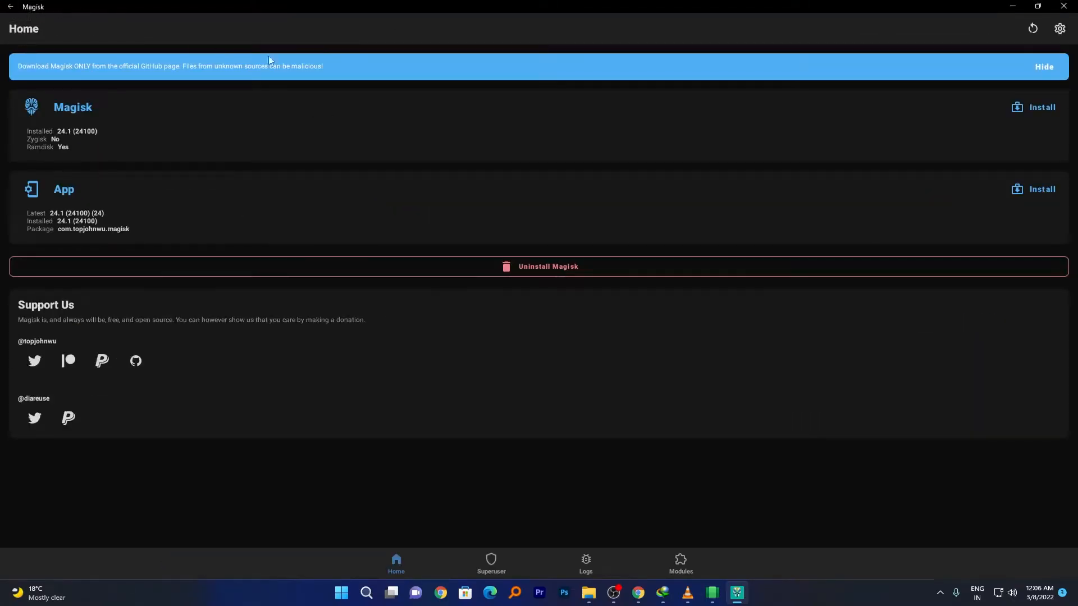
pyautogui.moveTo(370, 127)
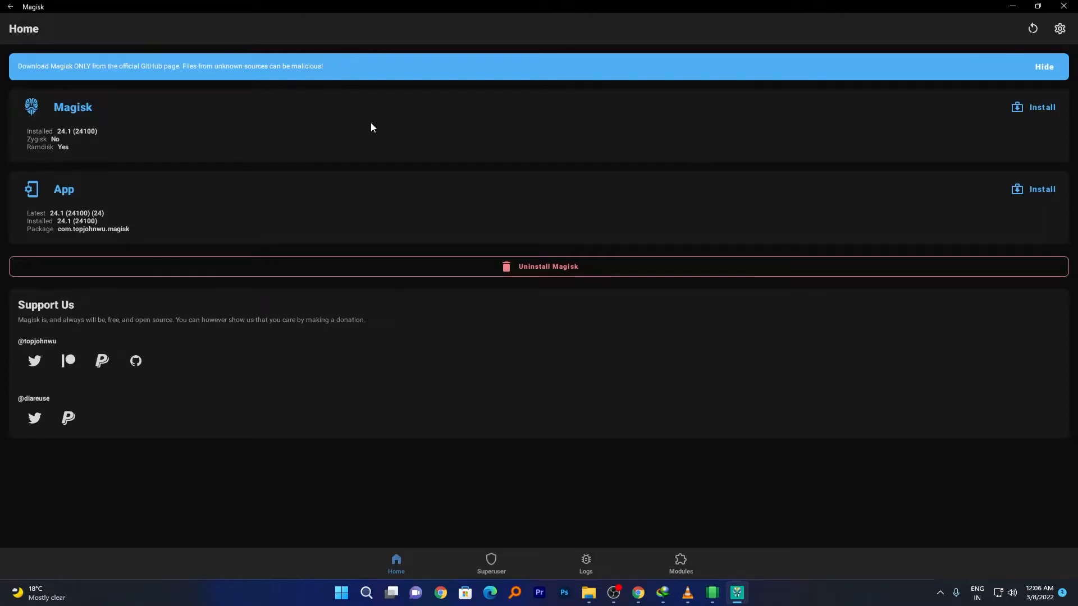
pyautogui.moveTo(332, 157)
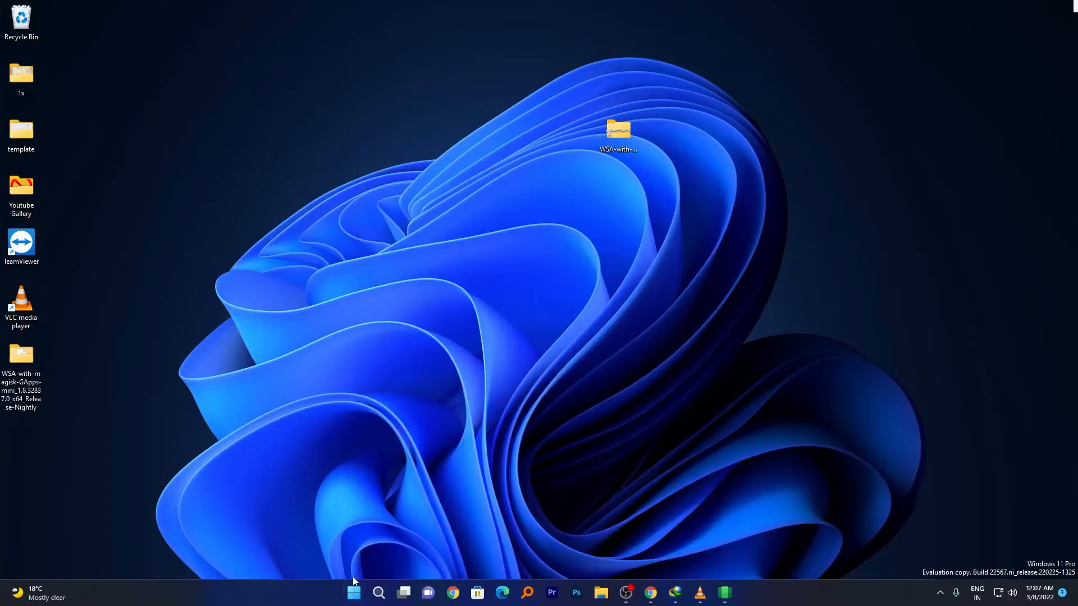
# Search "subsy" from Start and launch Windows Subsystem for Android Settings
pyautogui.click(353, 592)
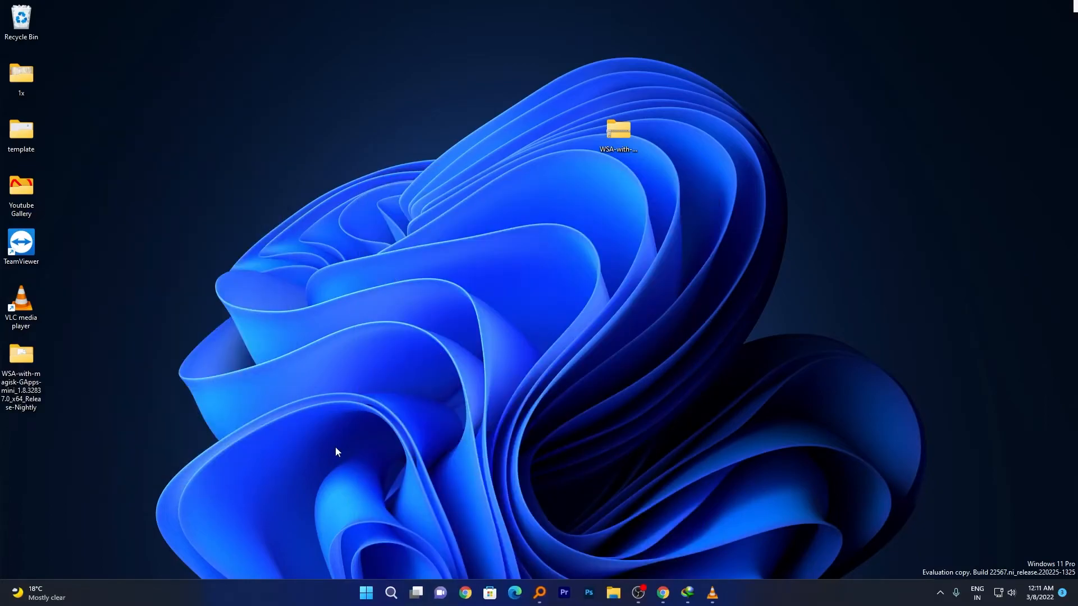
pyautogui.click(366, 591)
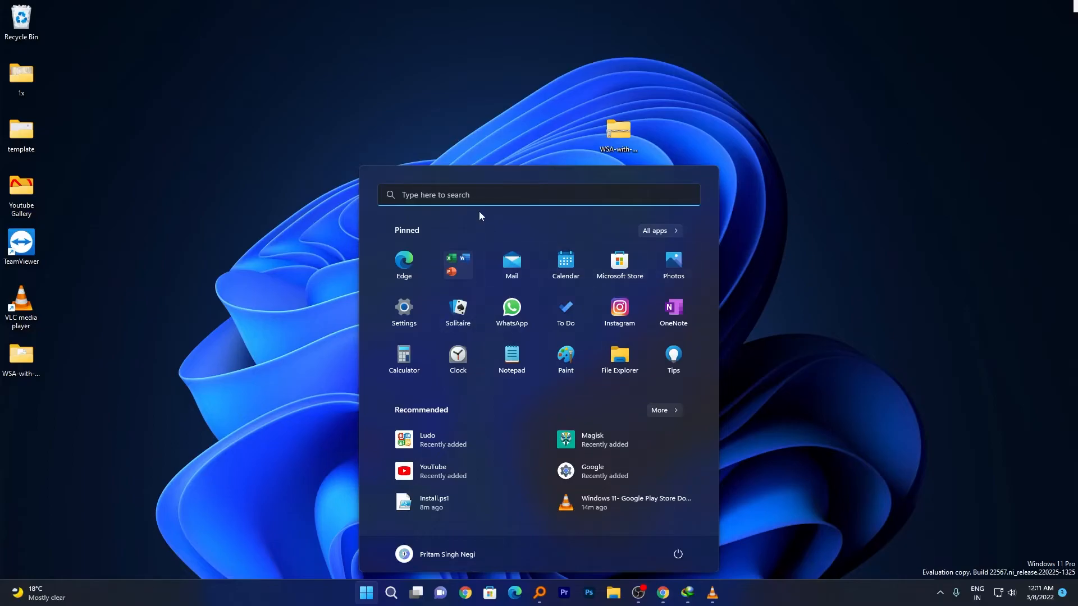
pyautogui.click(538, 194)
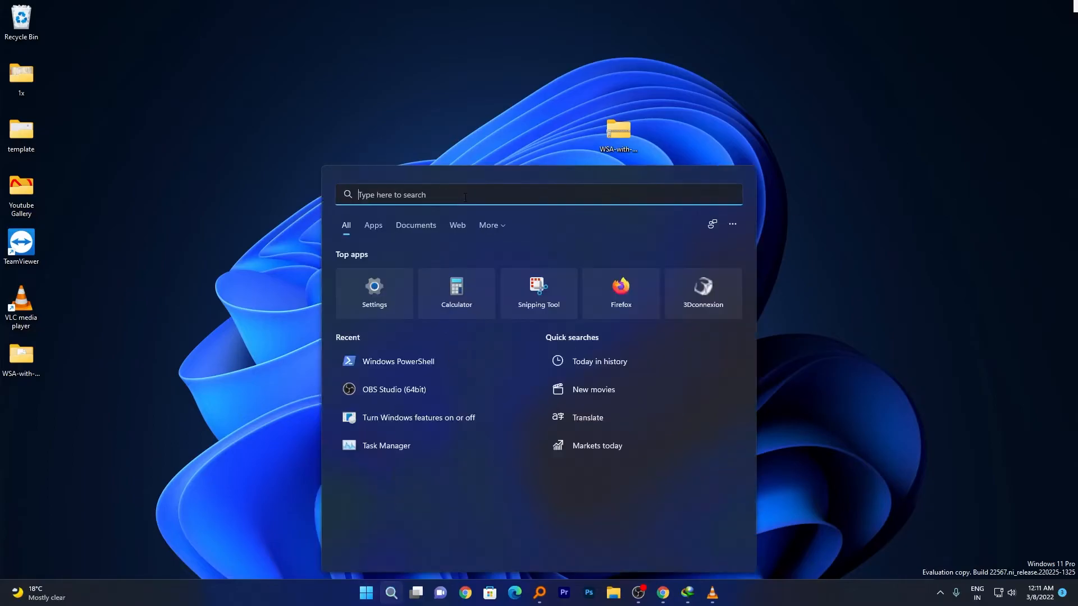
pyautogui.write('sup.js')
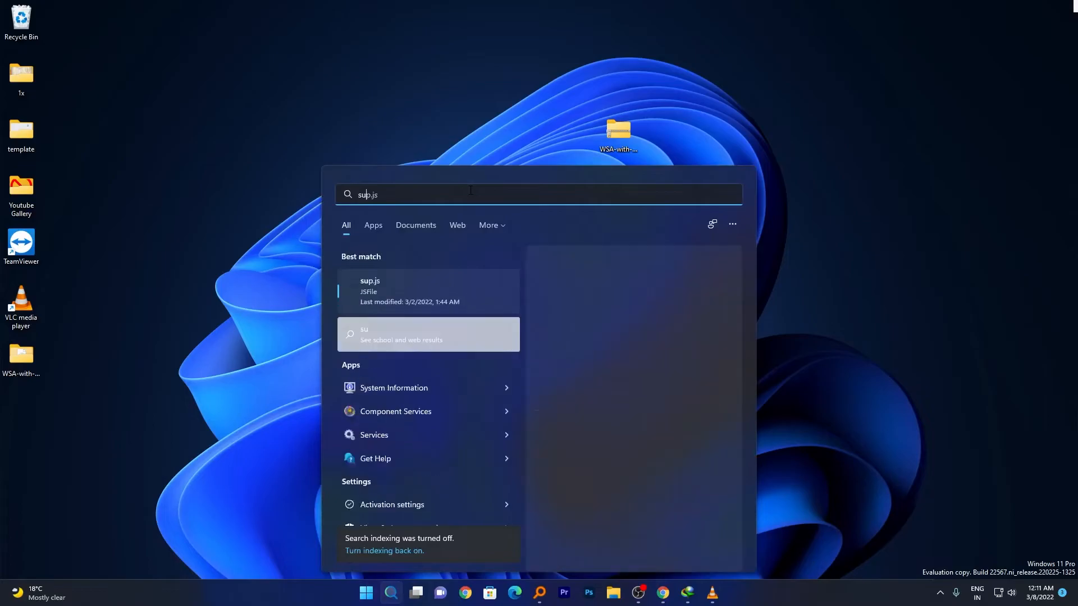
pyautogui.write('subsy')
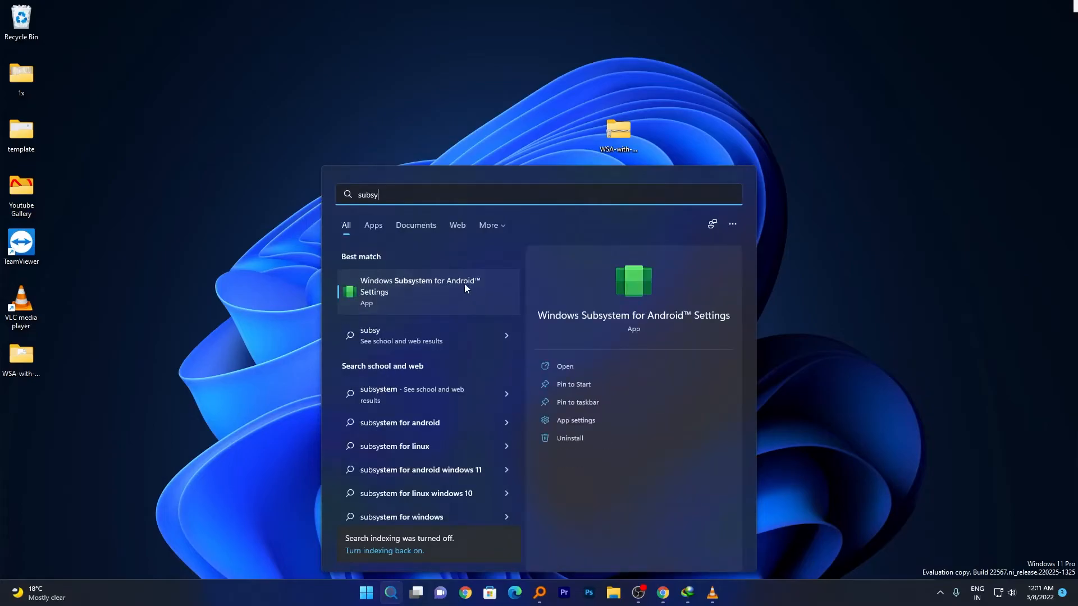
pyautogui.click(419, 289)
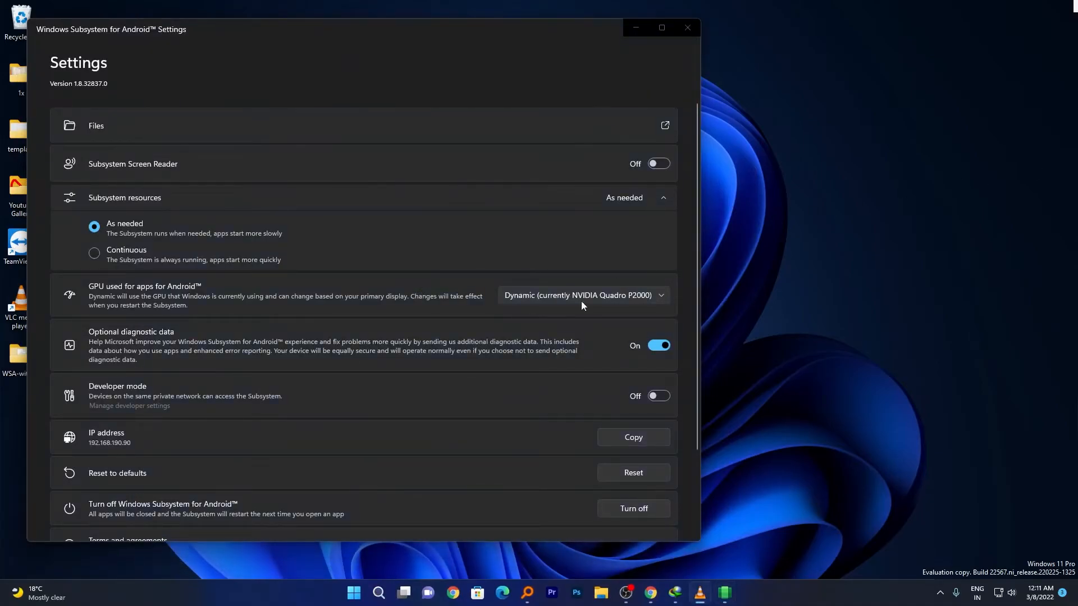
pyautogui.moveTo(651, 431)
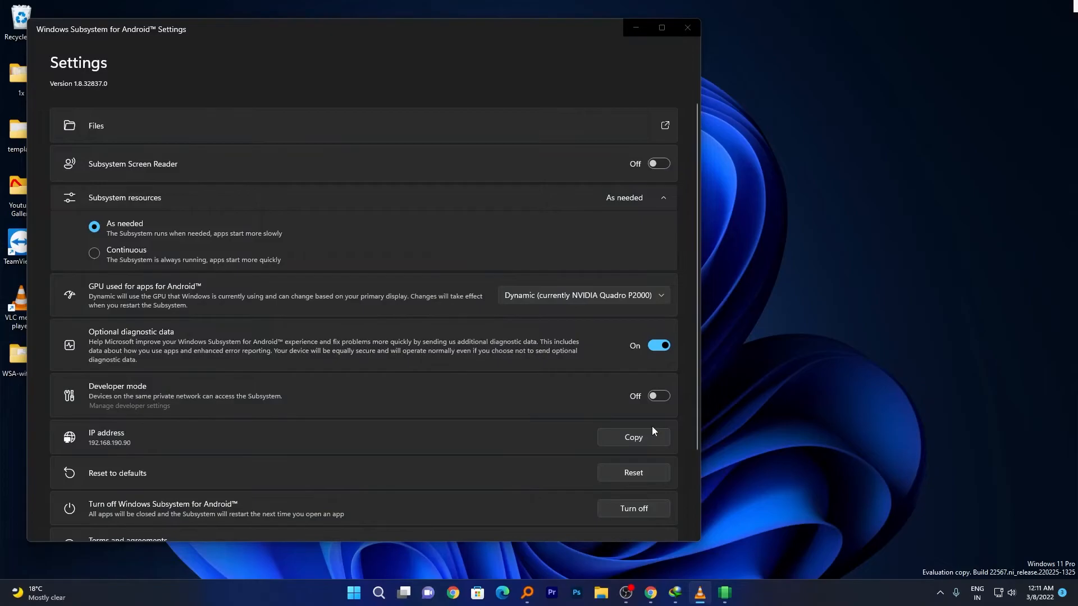
pyautogui.moveTo(106, 336)
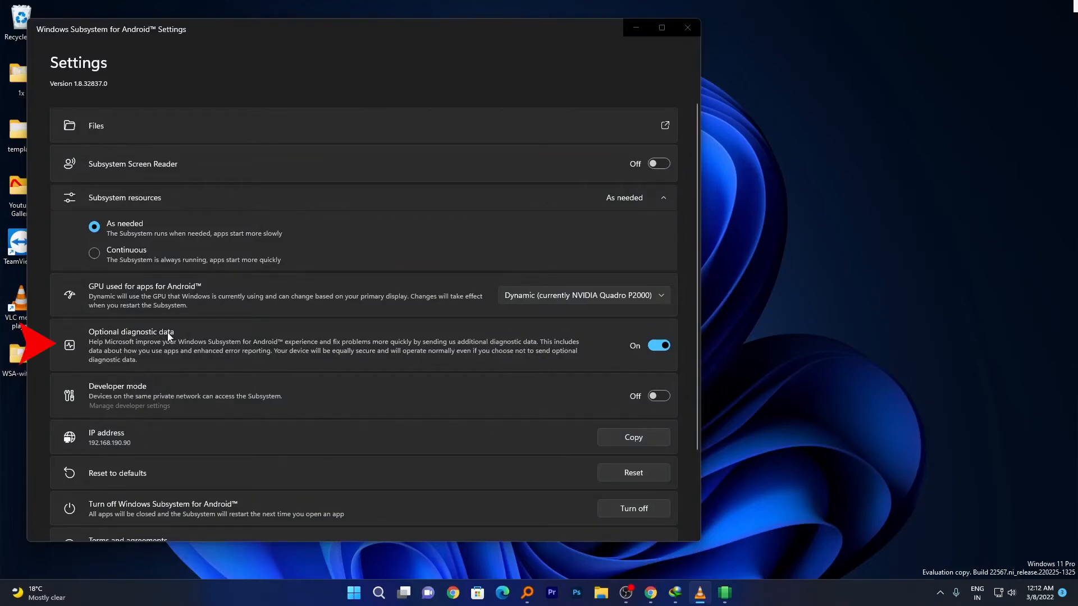
pyautogui.moveTo(678, 368)
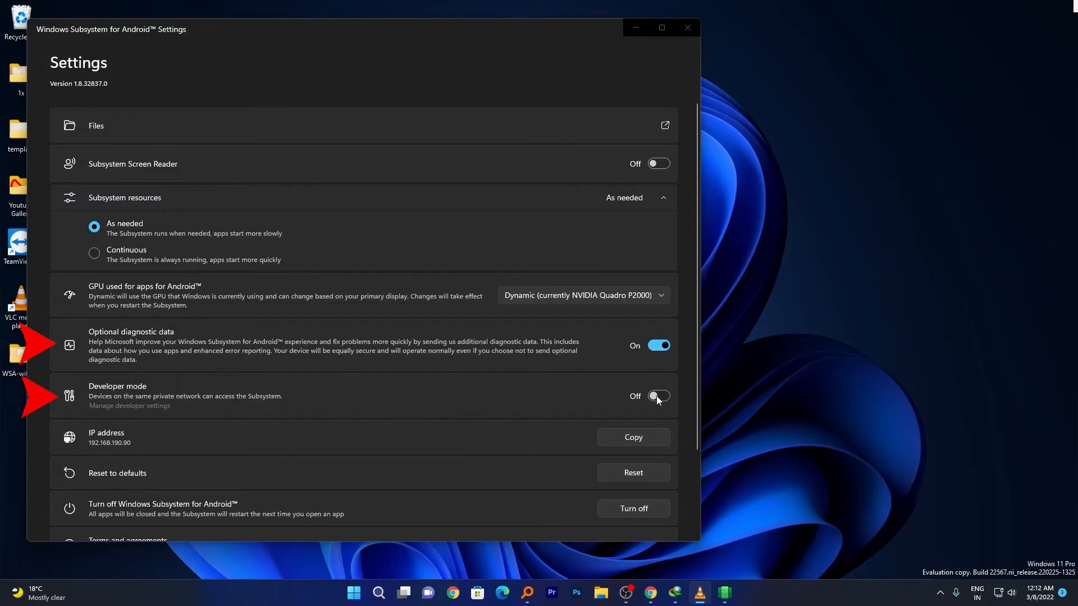
# Toggle Developer mode On, allow firewall access in the Windows Security Alert, and close Settings
pyautogui.click(657, 396)
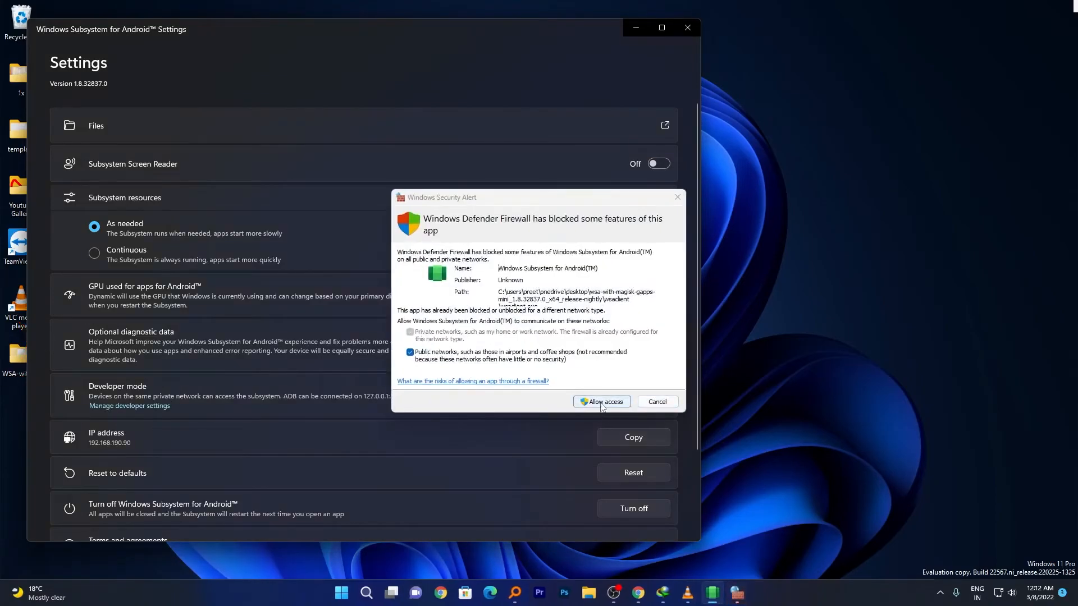
pyautogui.click(599, 401)
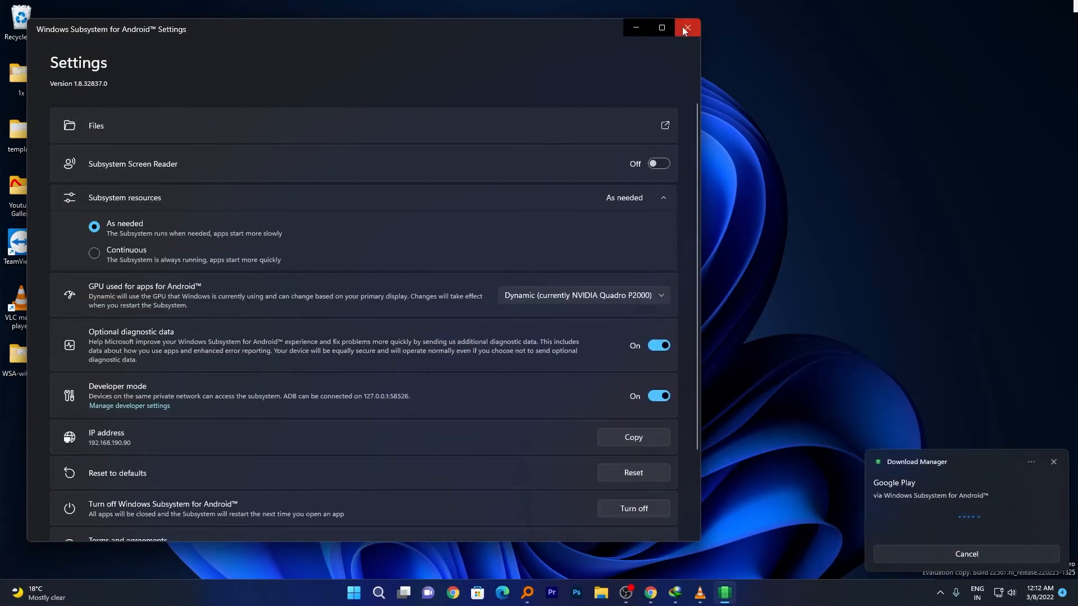
pyautogui.click(685, 28)
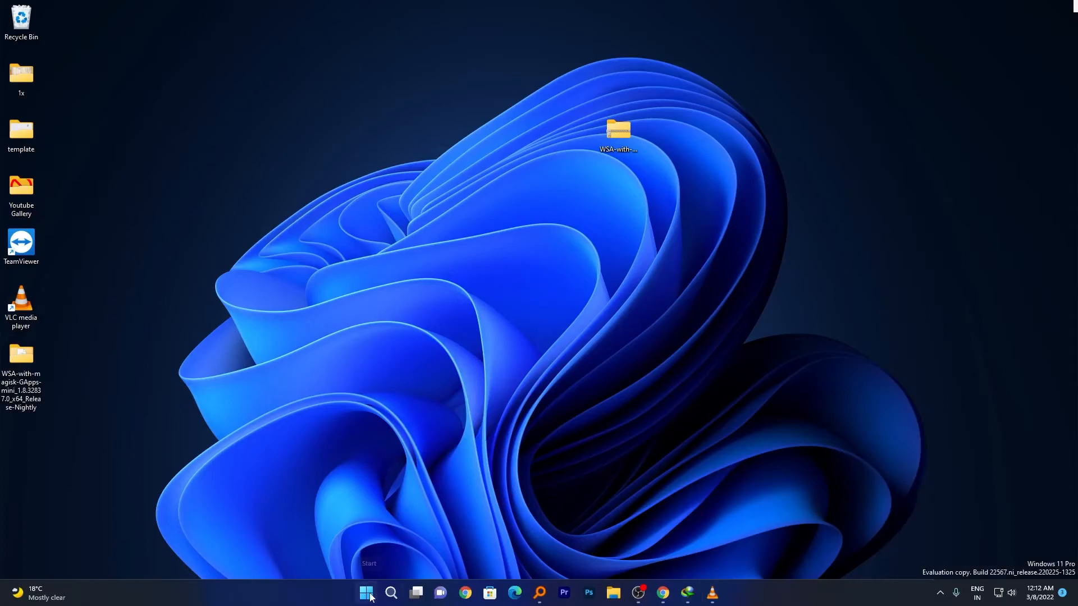
# Search "play Store", pin Play Store to the taskbar and launch it from there
pyautogui.click(366, 592)
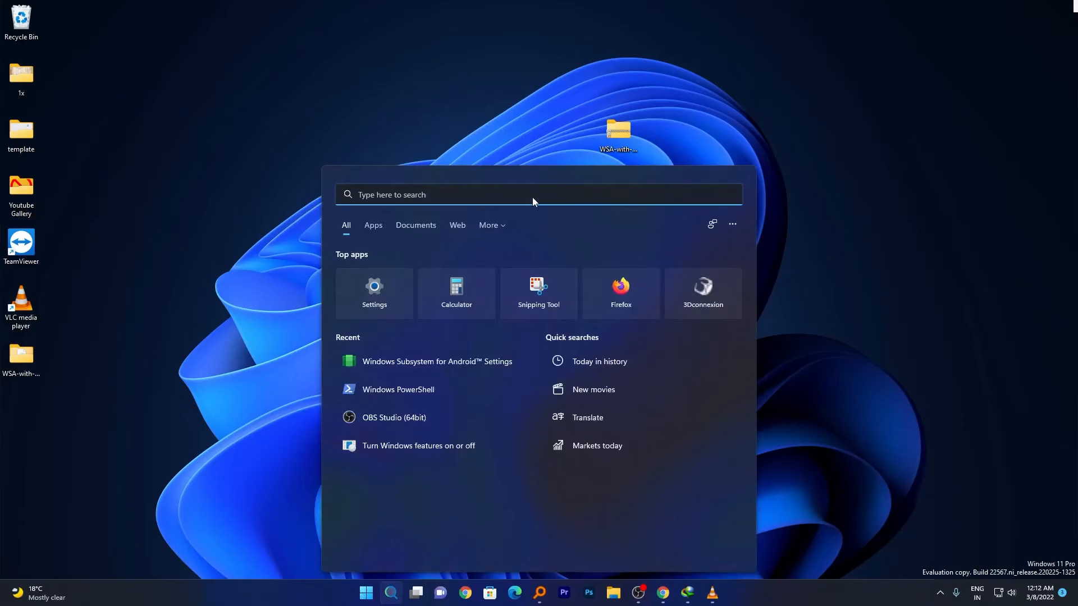
pyautogui.write('play')
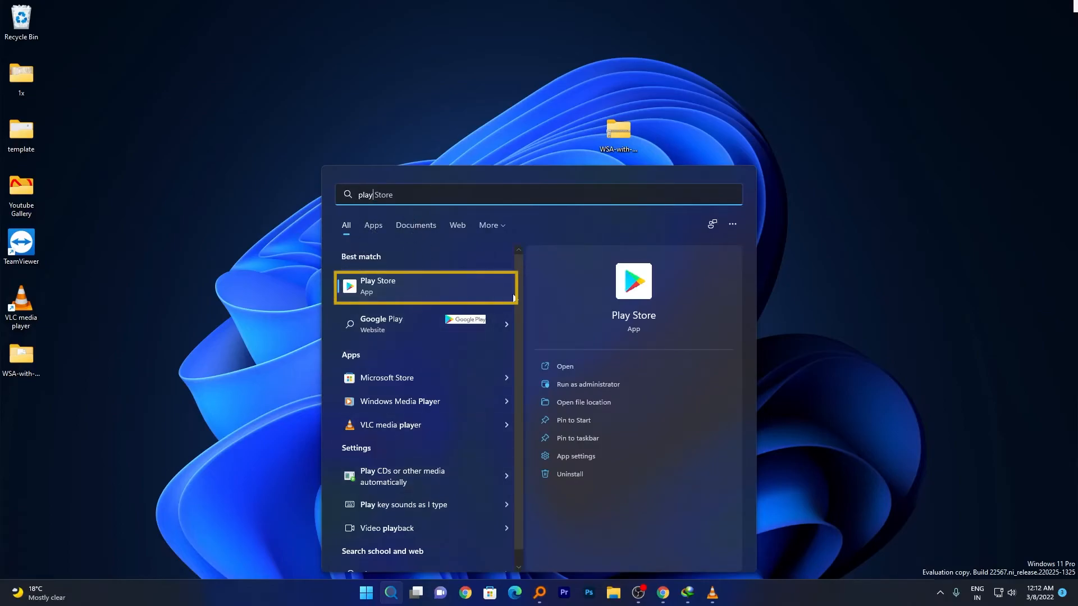
pyautogui.moveTo(704, 445)
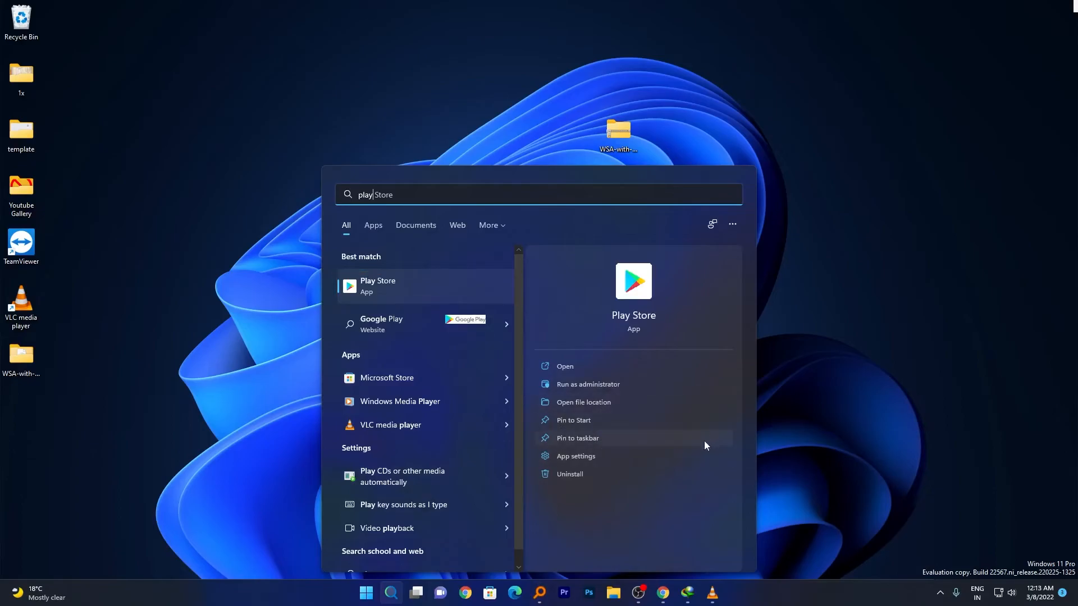
pyautogui.moveTo(357, 595)
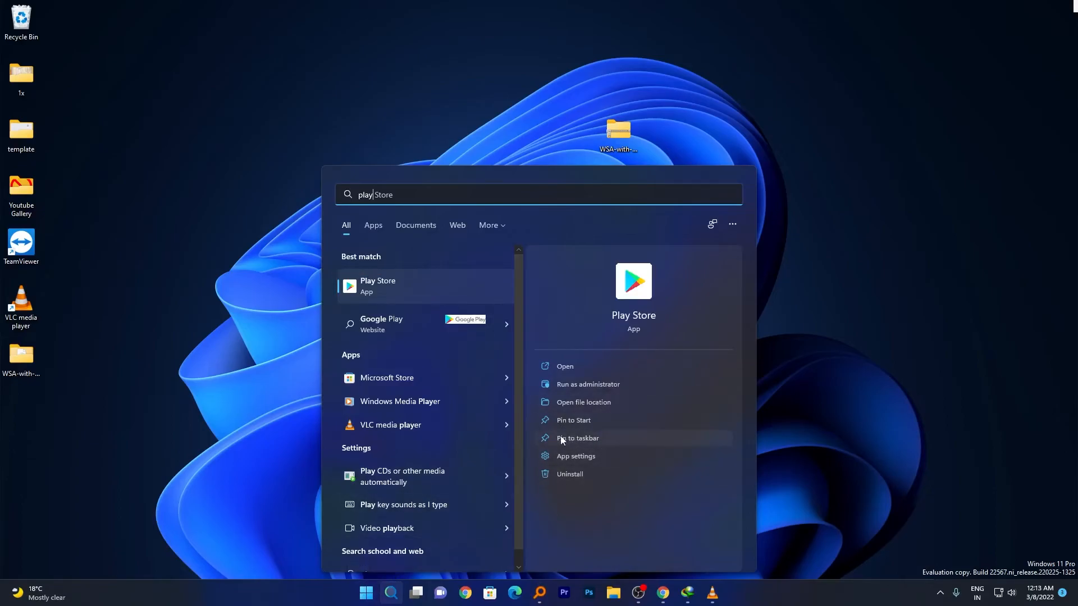
pyautogui.moveTo(601, 443)
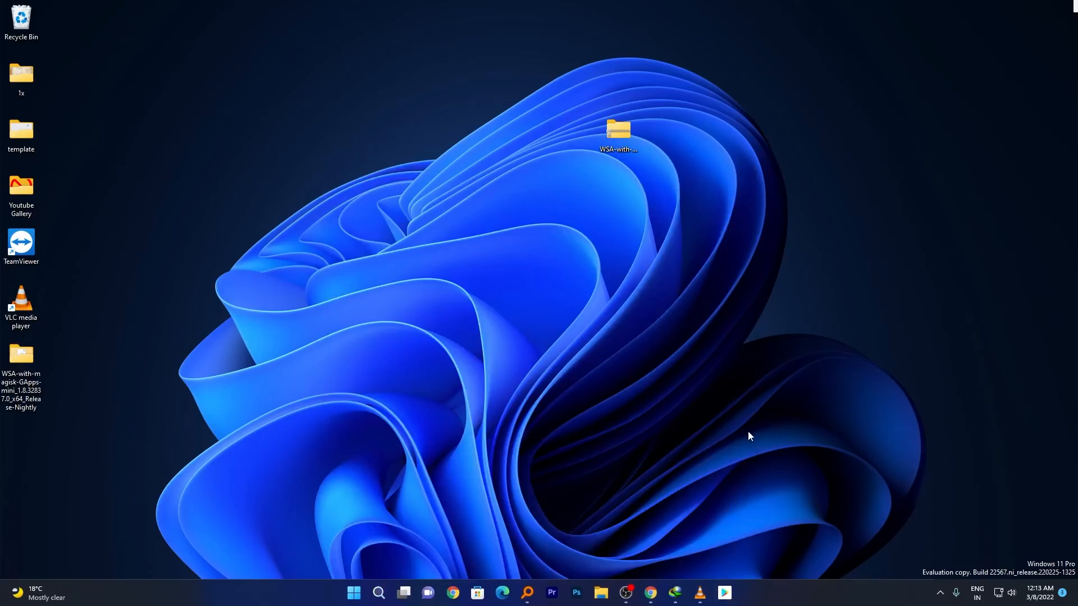
pyautogui.moveTo(731, 527)
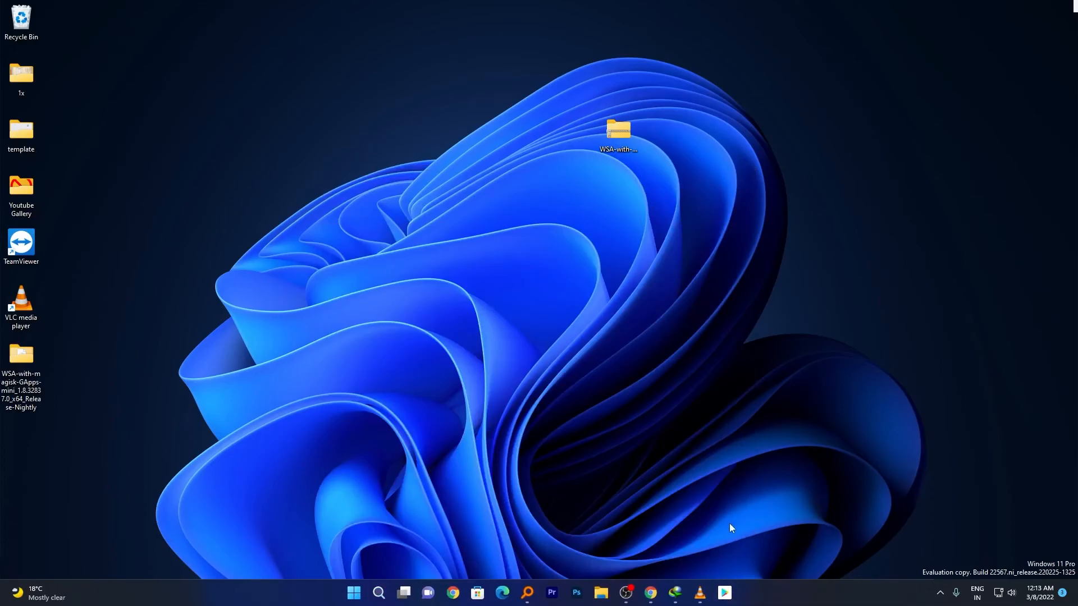
pyautogui.click(724, 591)
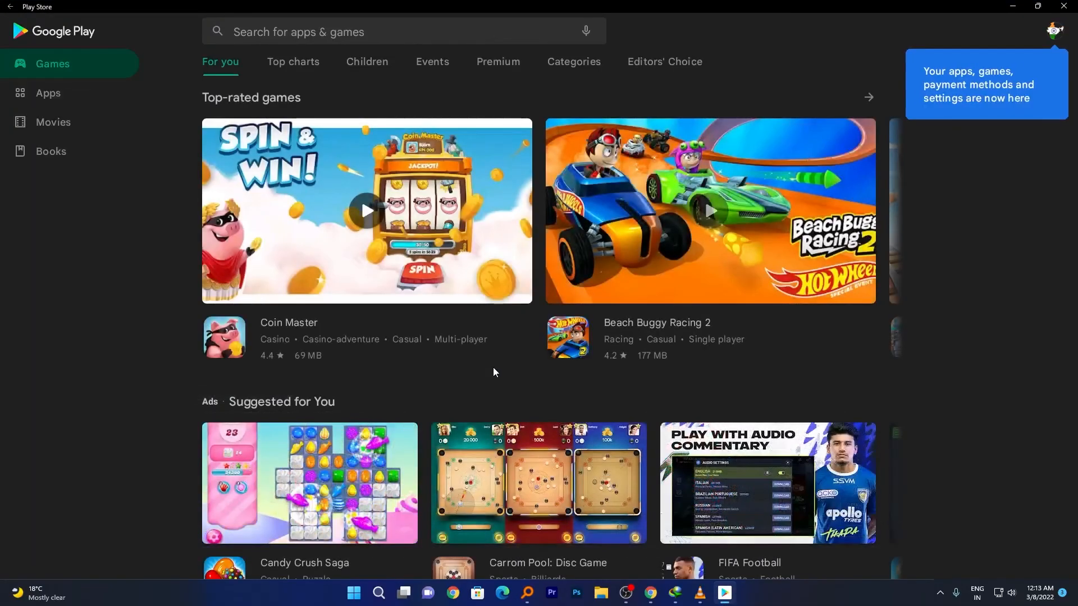
# Browse the store, launch Word Search and dismiss the Start menu so the game shows windowed
pyautogui.scroll(-3)
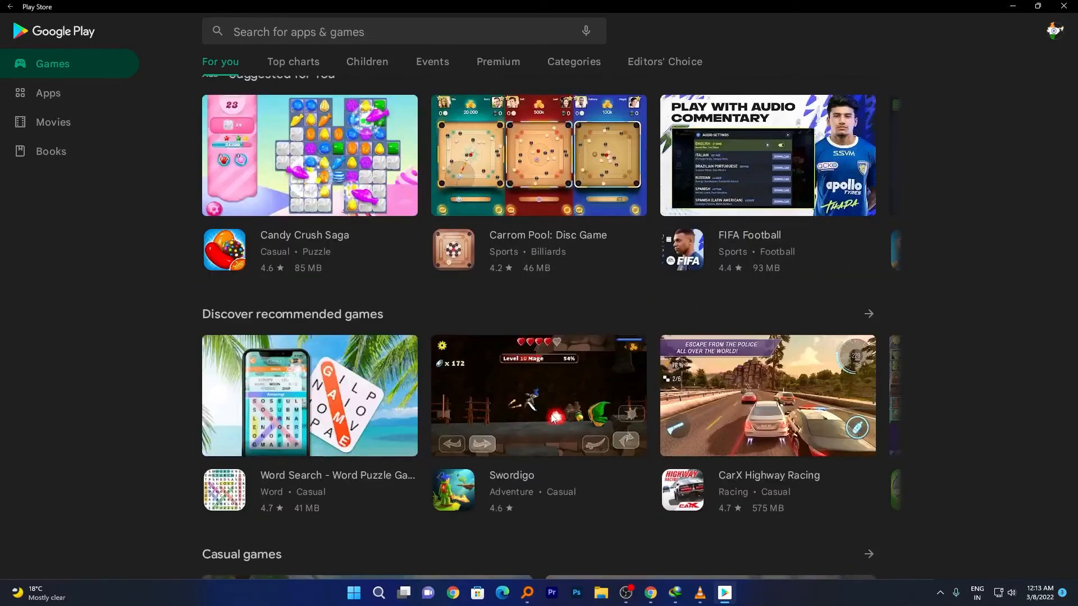
pyautogui.click(354, 593)
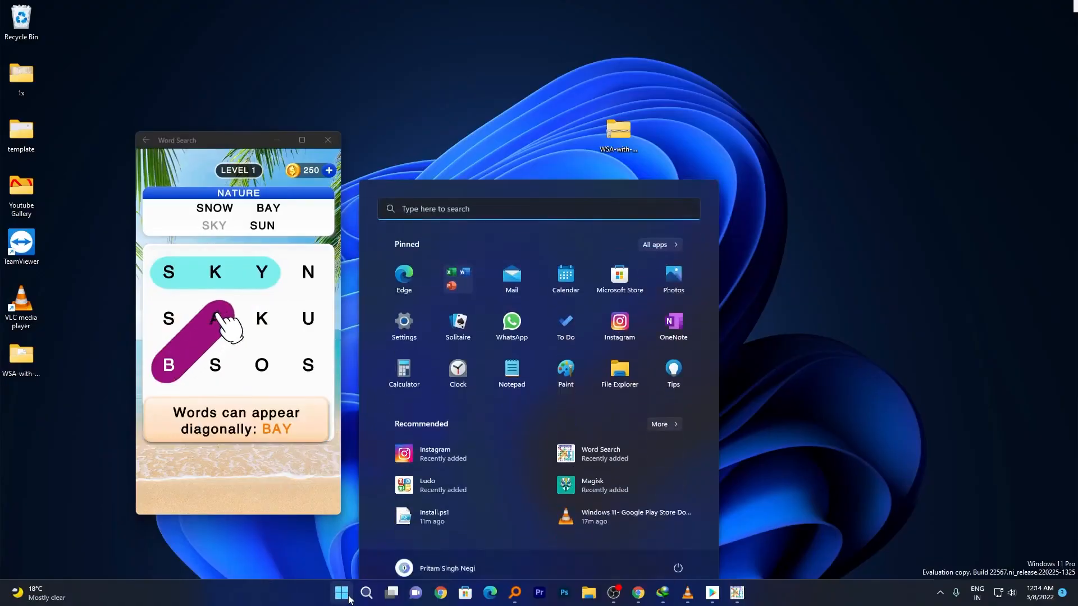
pyautogui.click(341, 592)
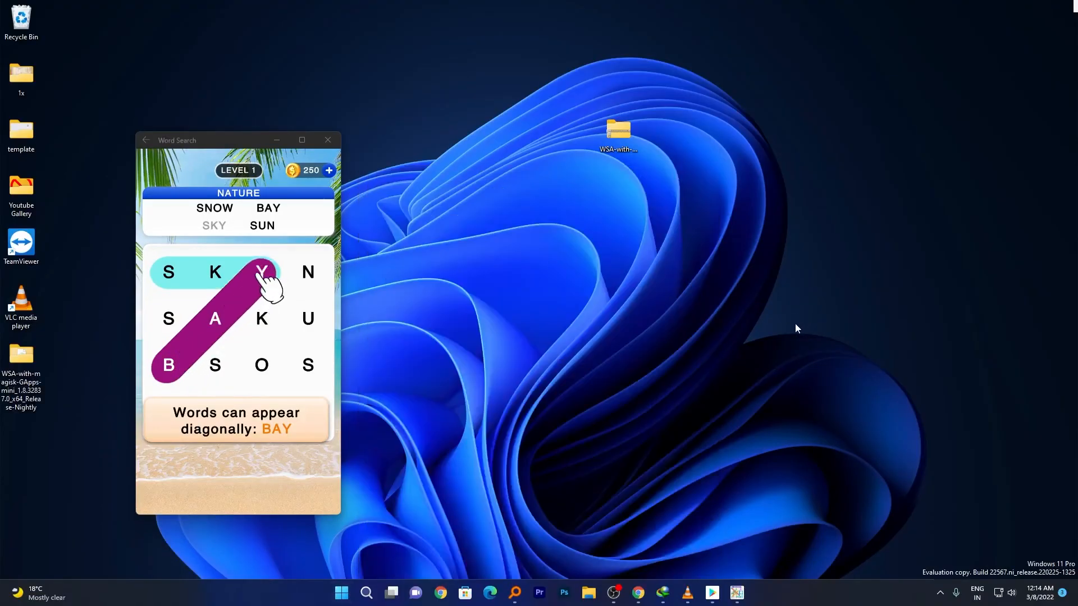